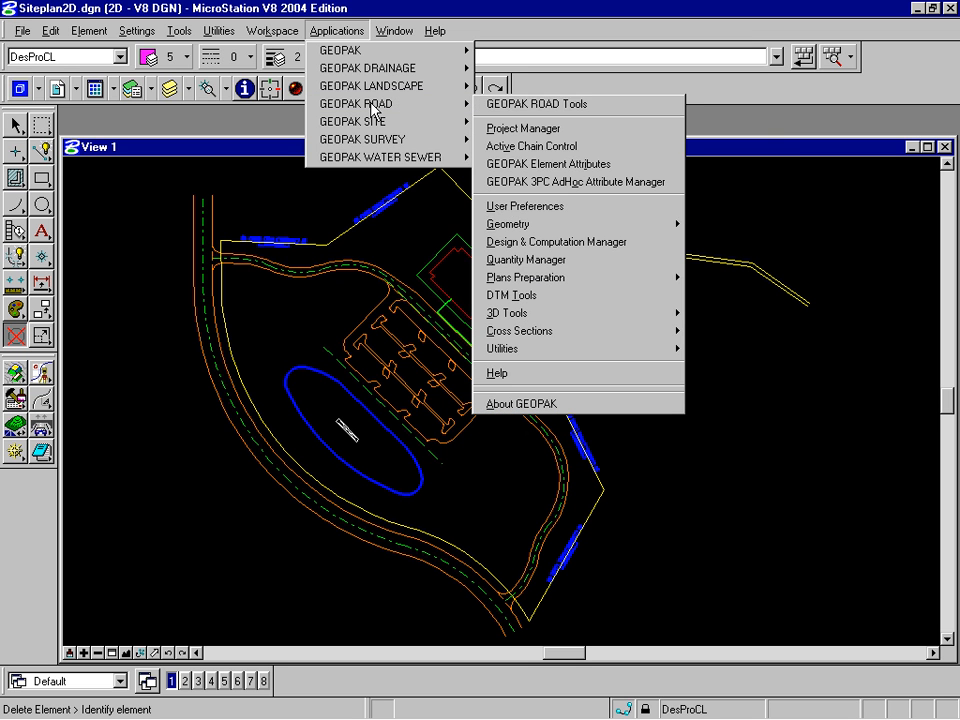
pyautogui.moveTo(524, 276)
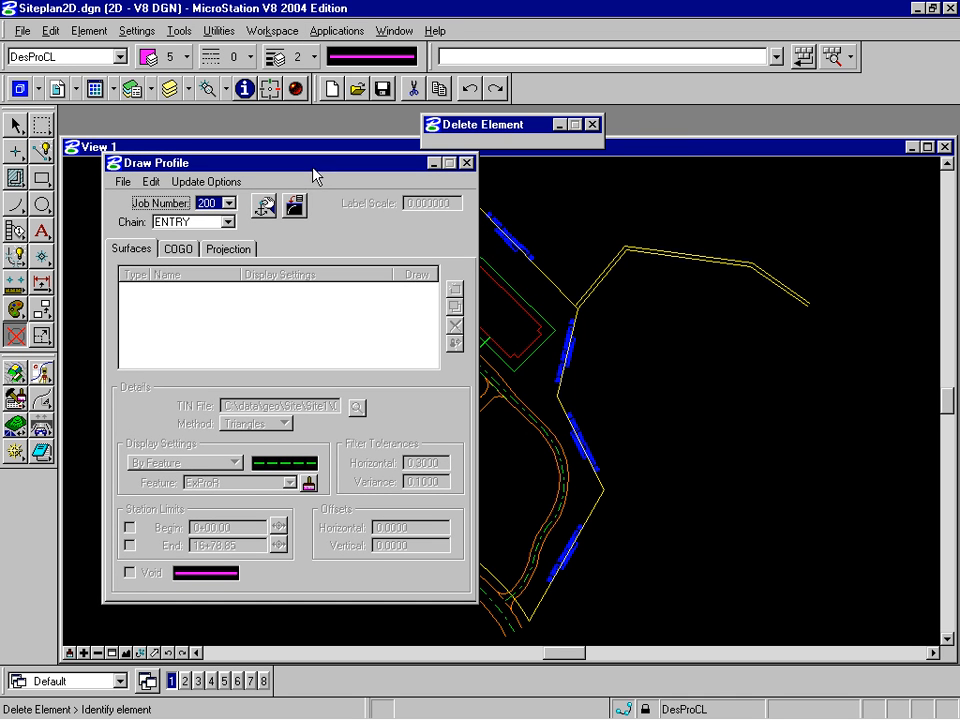
pyautogui.moveTo(332, 222)
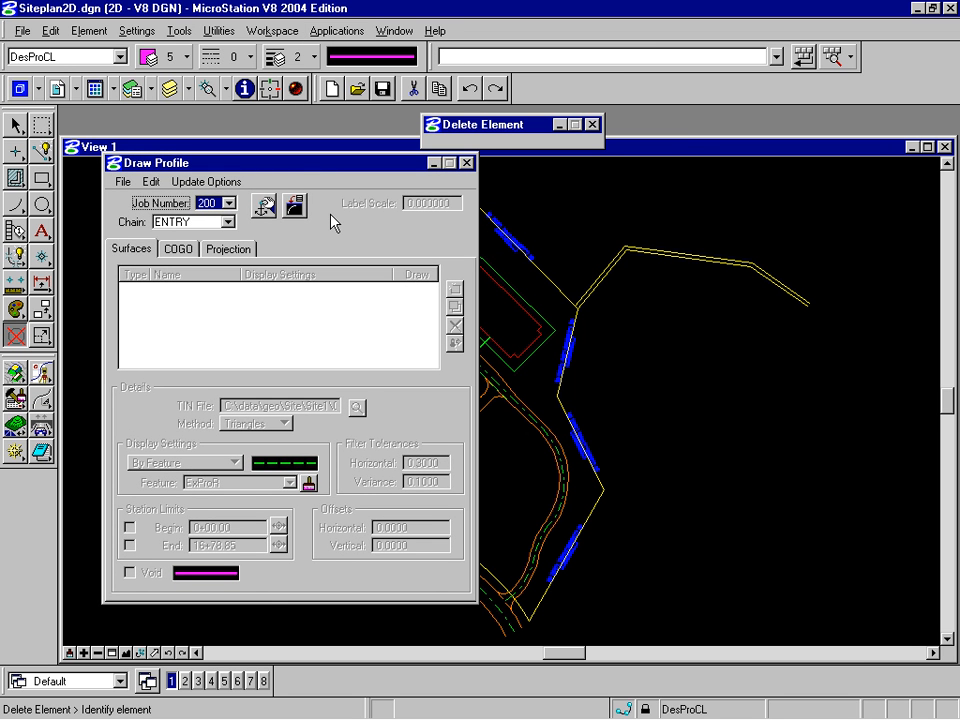
pyautogui.moveTo(196, 280)
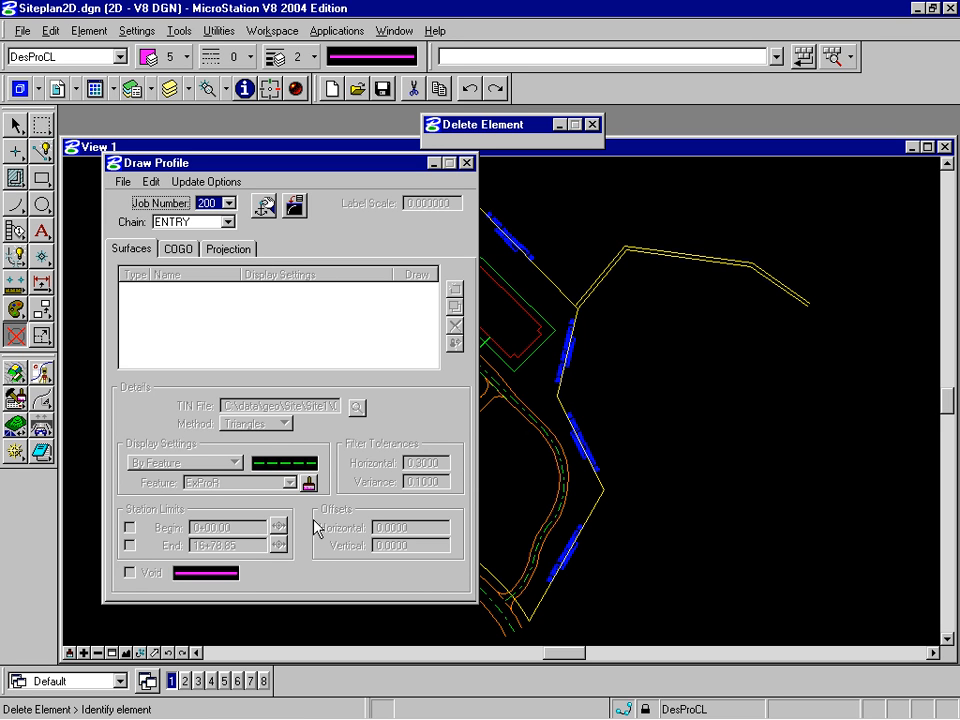
pyautogui.moveTo(266, 204)
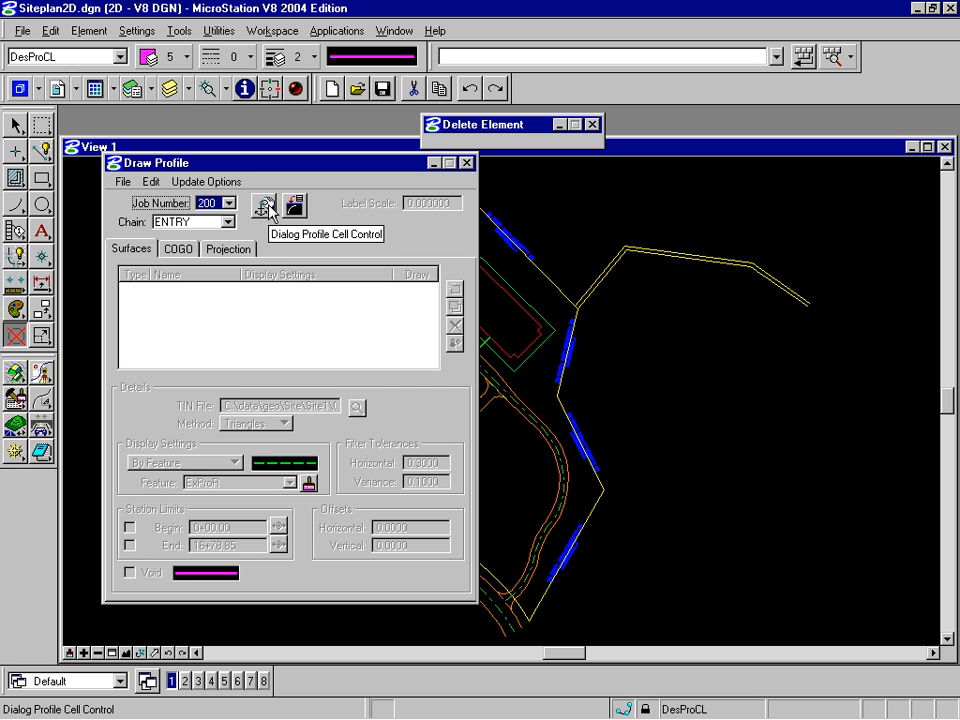
pyautogui.moveTo(270, 210)
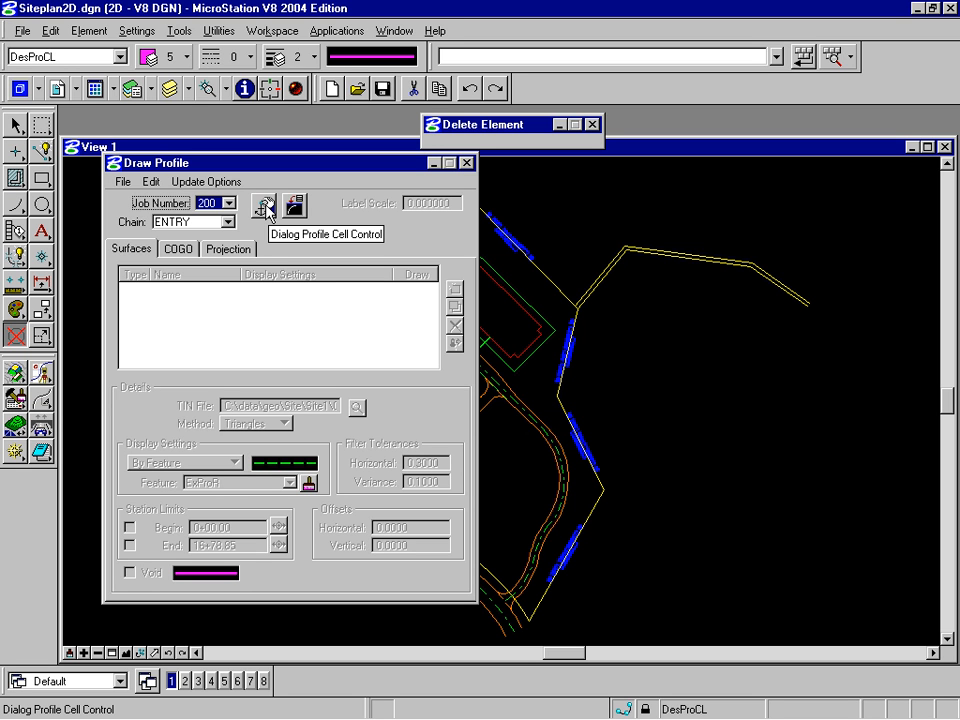
# - Start placing a new profile cell from the Profile Cell Control list for chain ENTRY
pyautogui.click(264, 204)
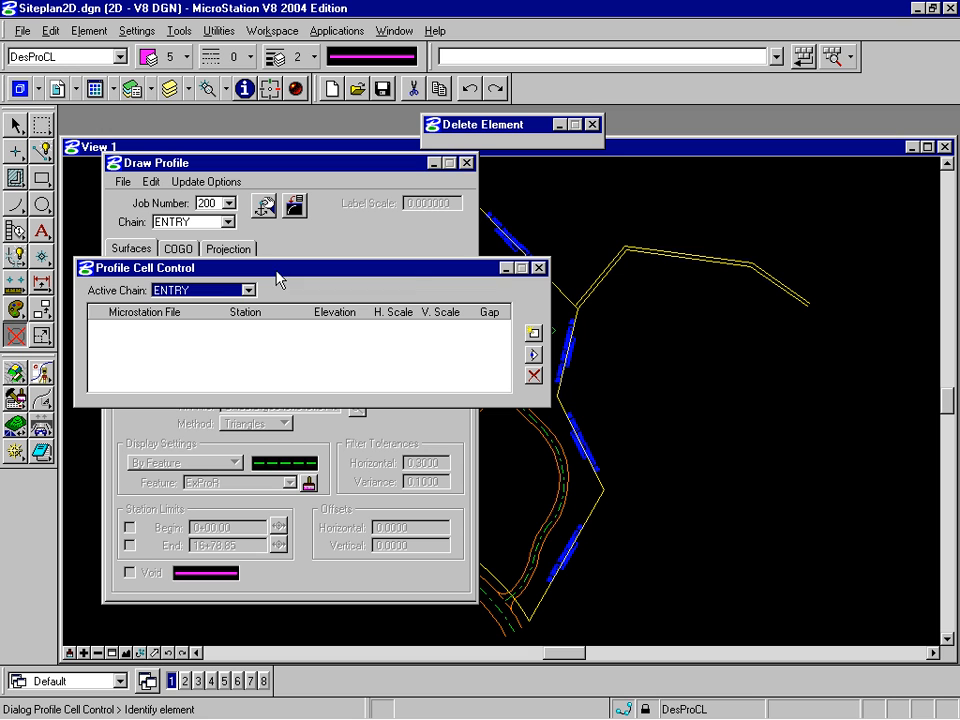
pyautogui.click(532, 332)
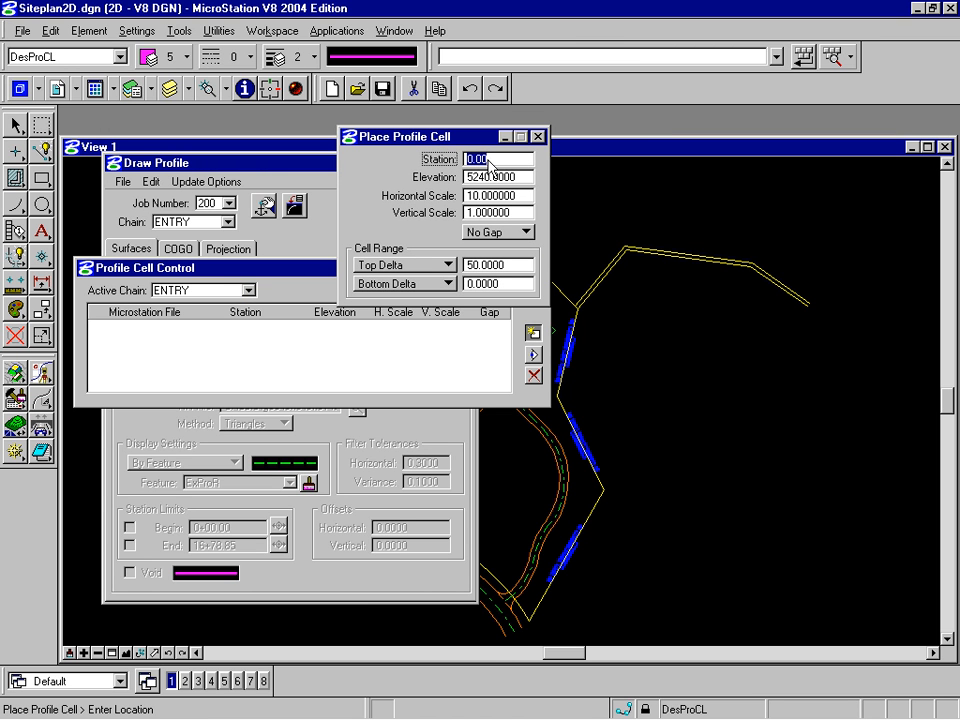
# - Keep station 0.00, elevation 5240, scales 10 and 1, No Gap, and top delta 100
pyautogui.click(498, 176)
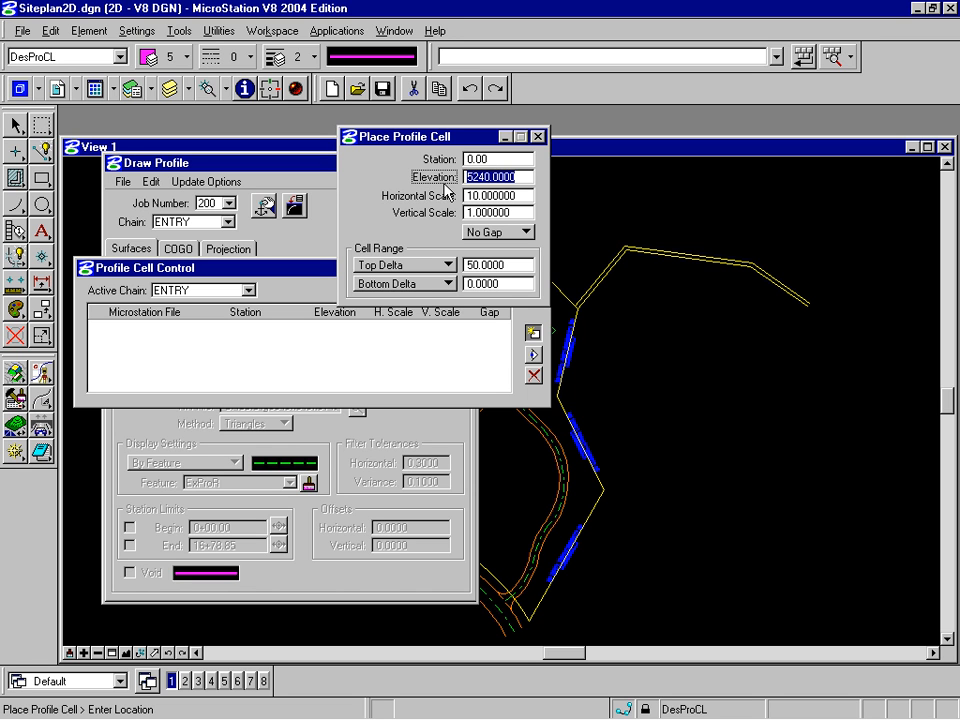
pyautogui.click(498, 196)
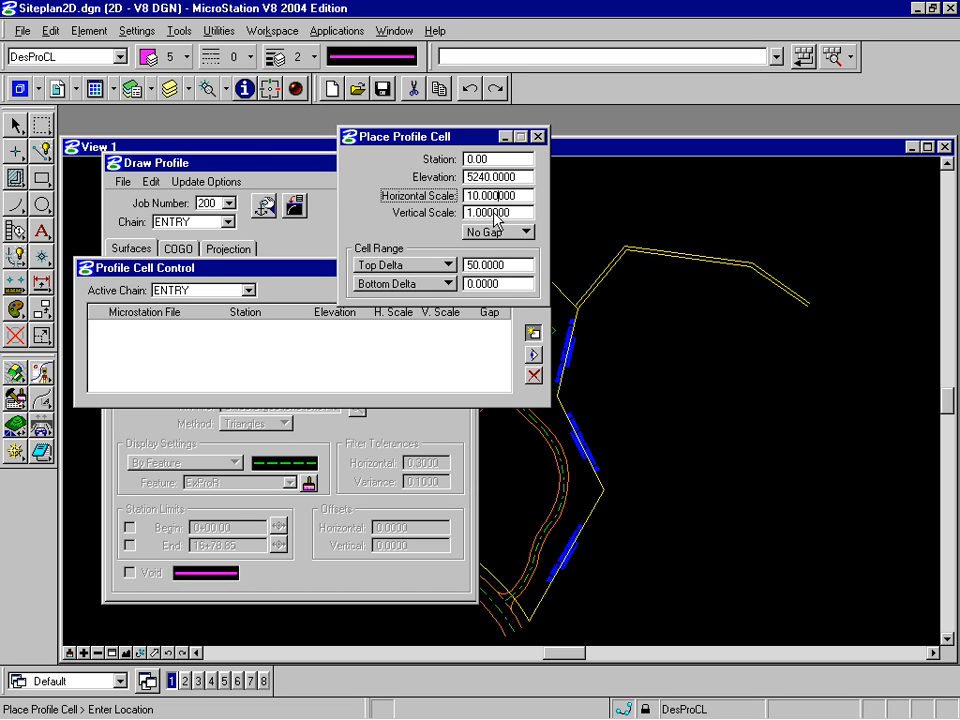
pyautogui.click(528, 232)
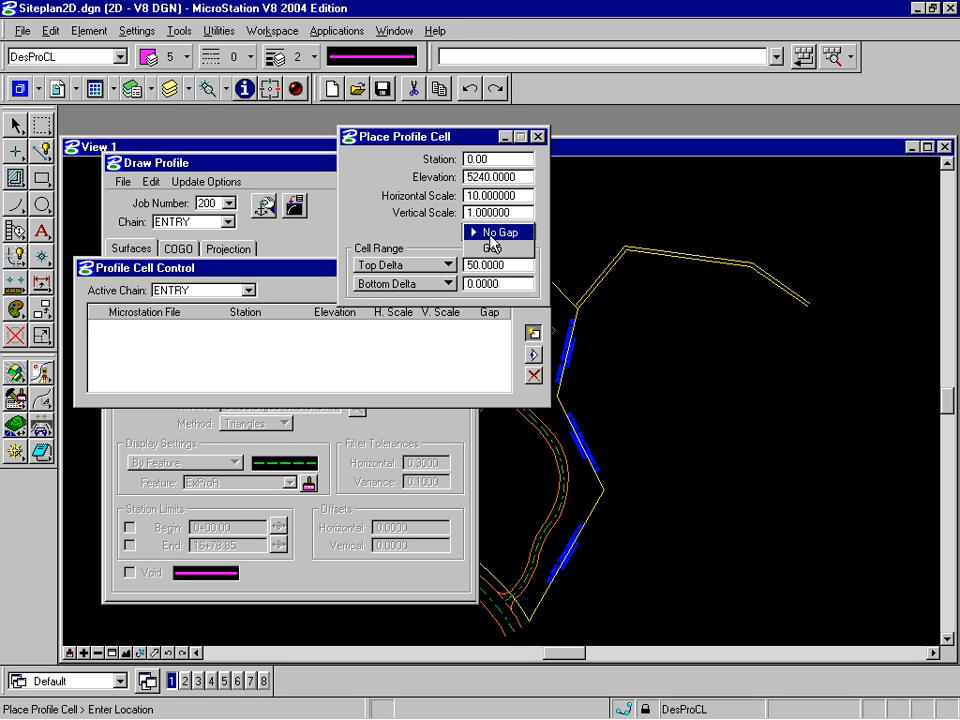
pyautogui.click(496, 232)
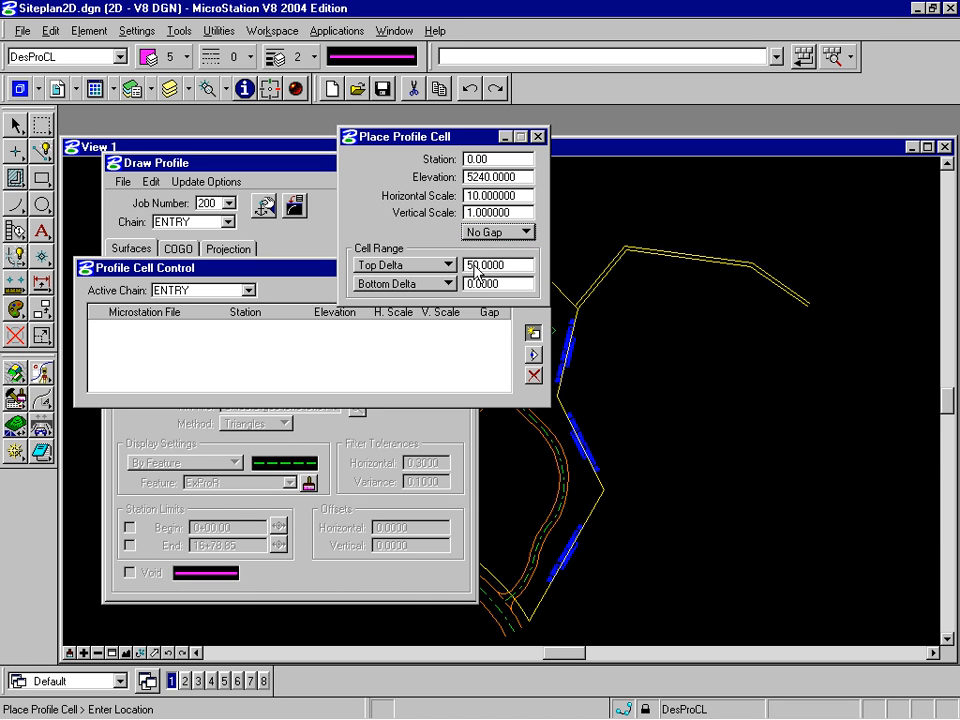
pyautogui.moveTo(506, 274)
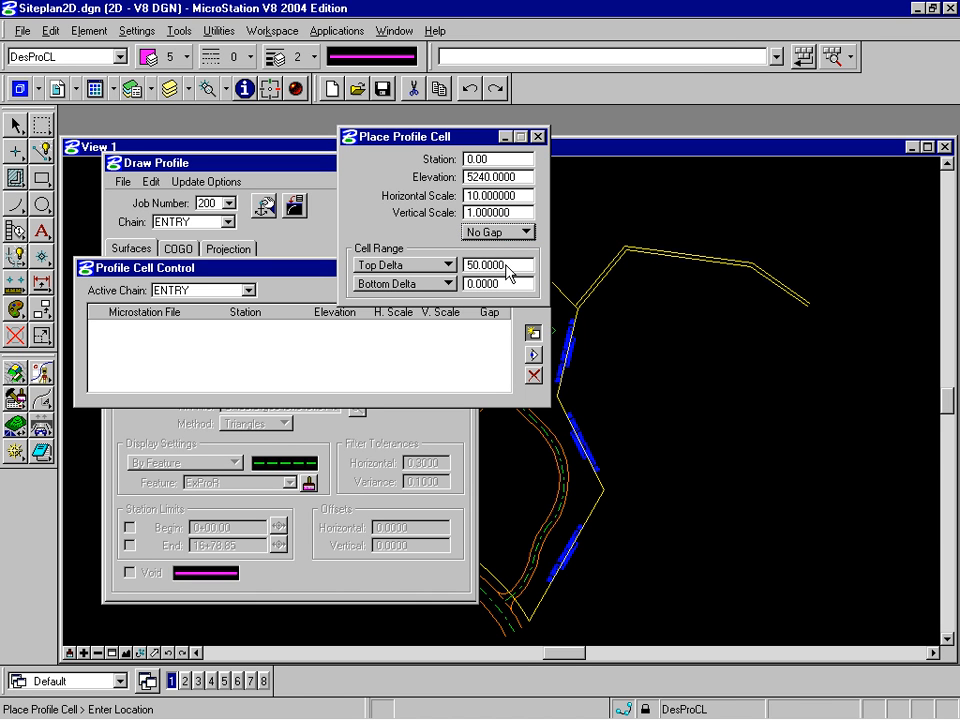
pyautogui.write('10')
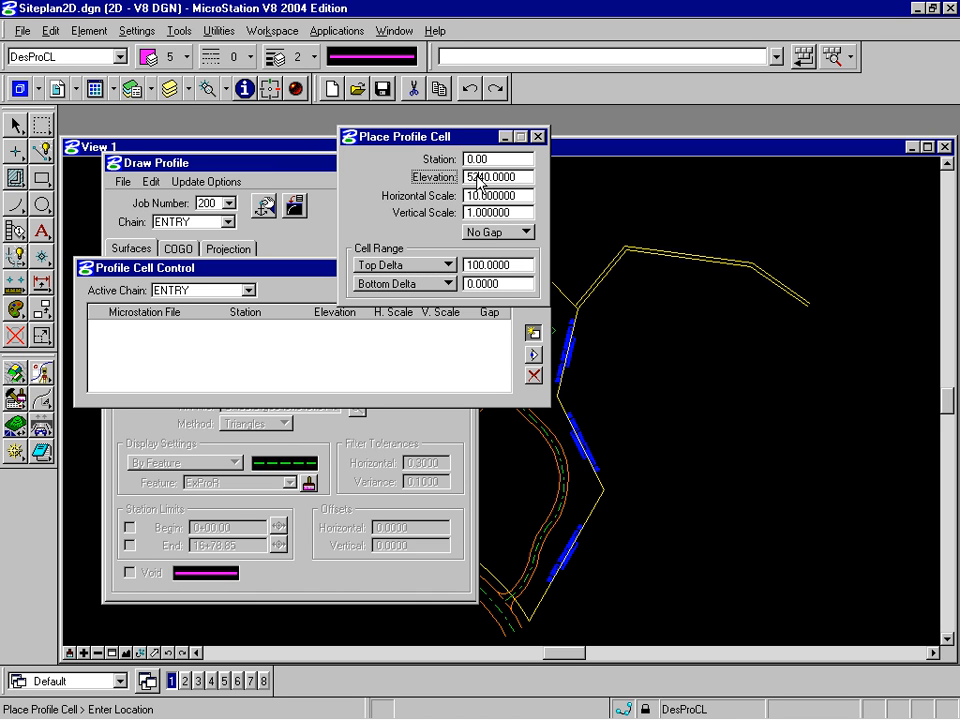
pyautogui.moveTo(482, 218)
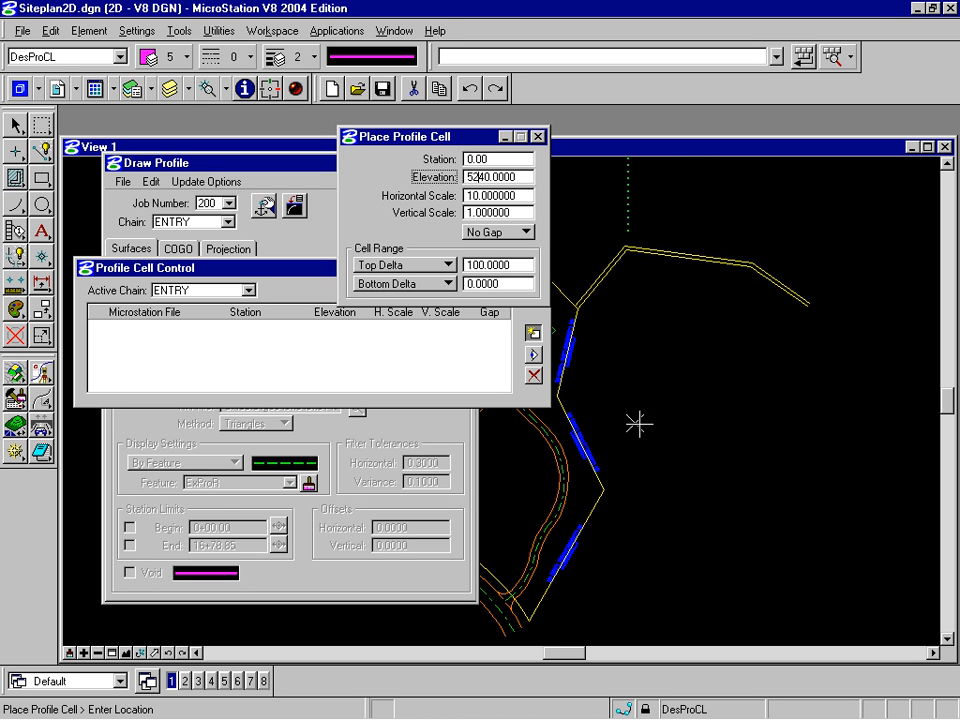
pyautogui.moveTo(728, 410)
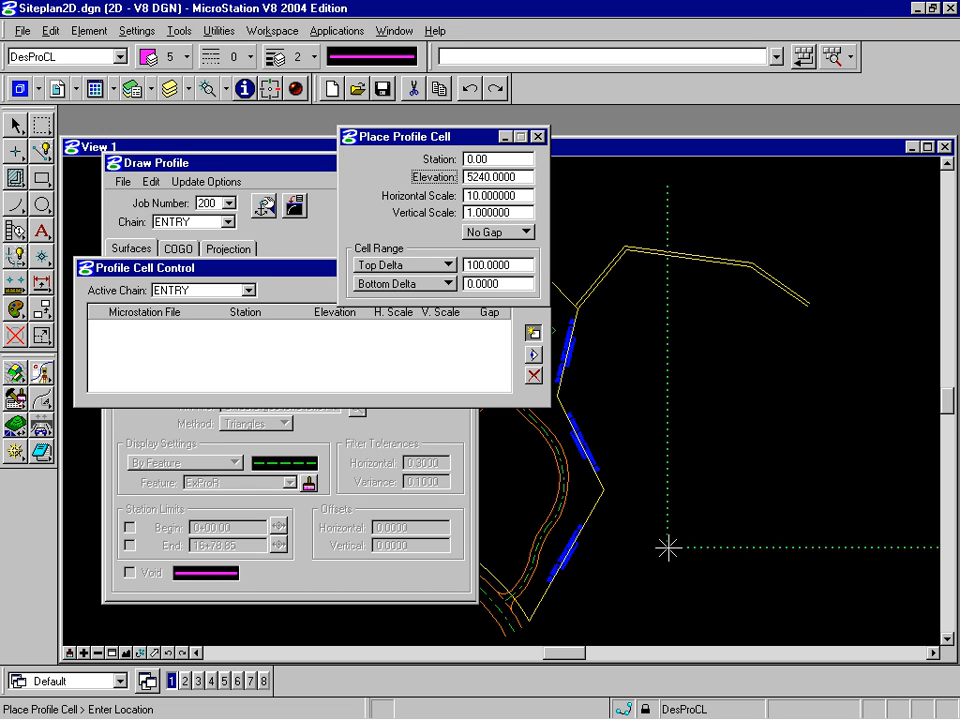
pyautogui.moveTo(586, 596)
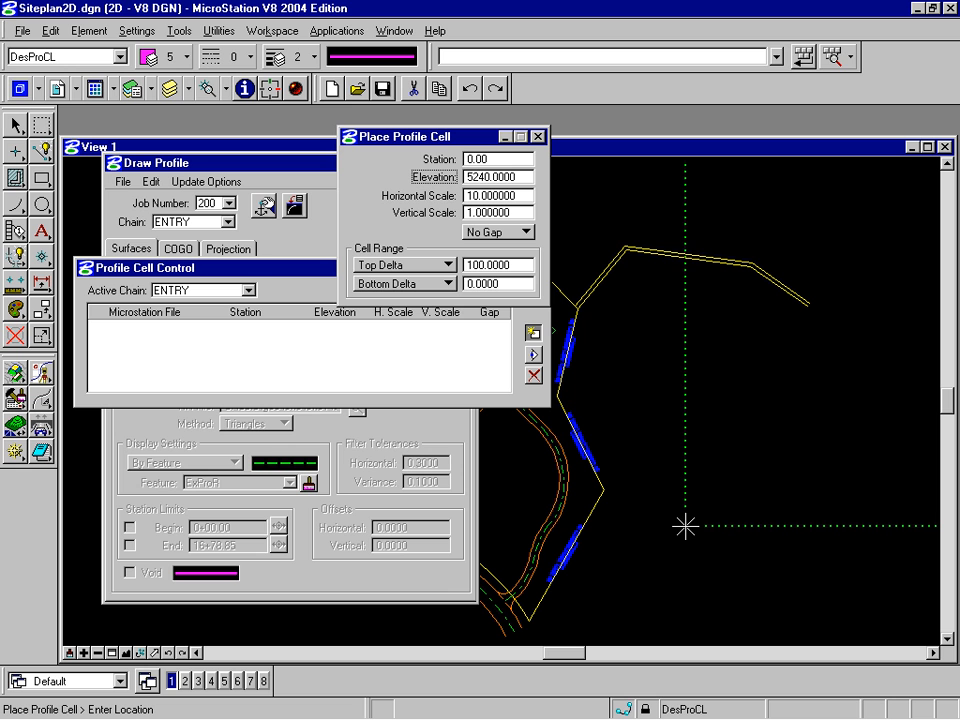
pyautogui.moveTo(604, 538)
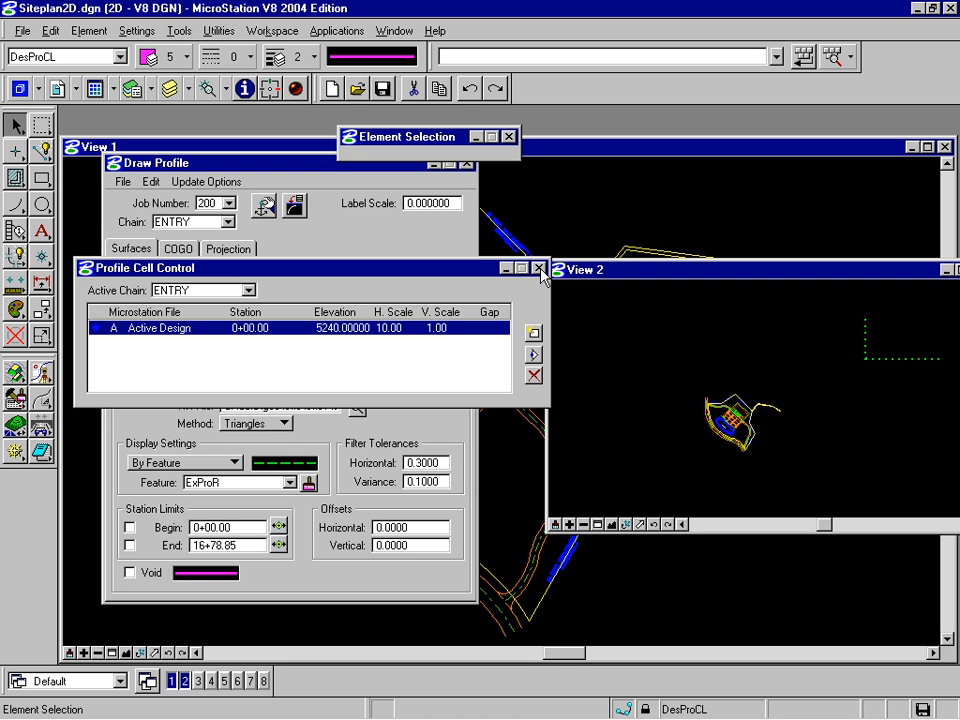
# - Close the Profile Cell Control list so View 2 shows the empty ENTRY profile grid
pyautogui.click(540, 268)
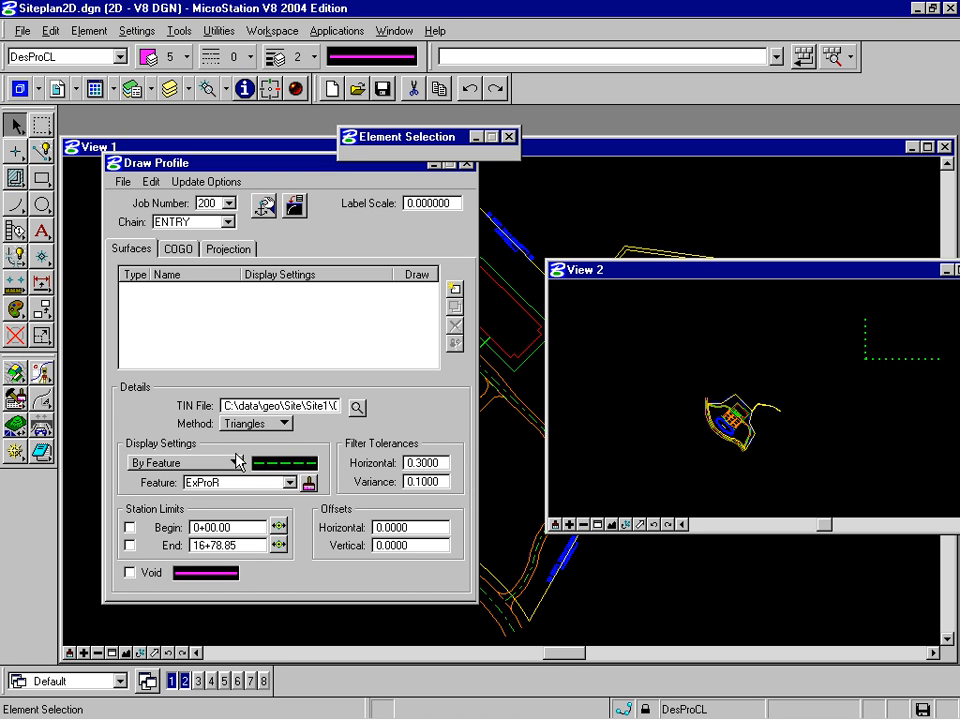
pyautogui.moveTo(168, 432)
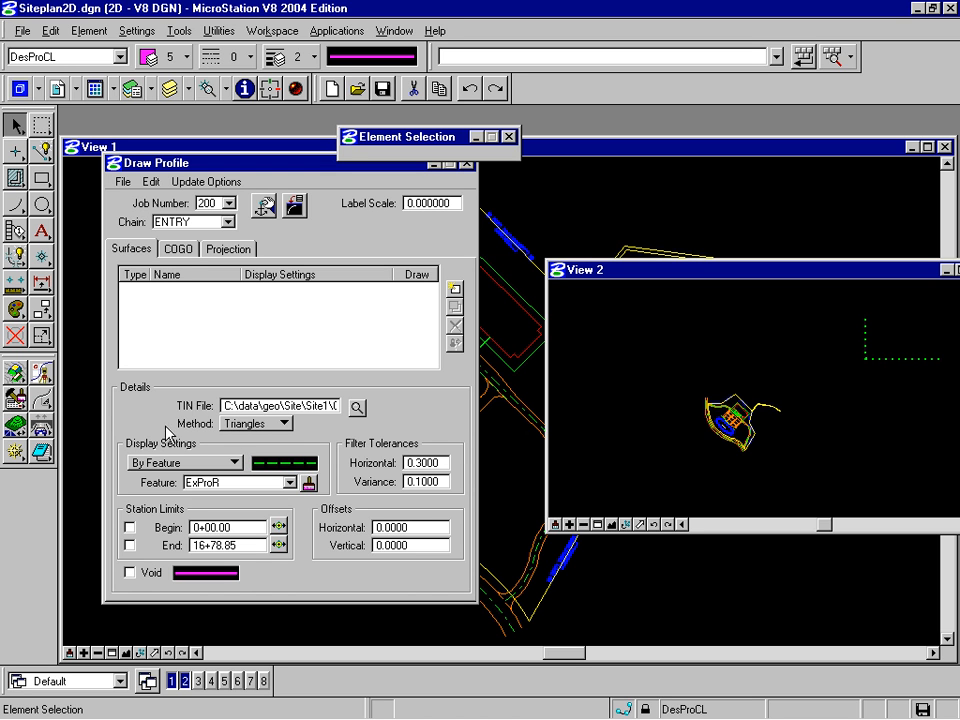
pyautogui.moveTo(324, 42)
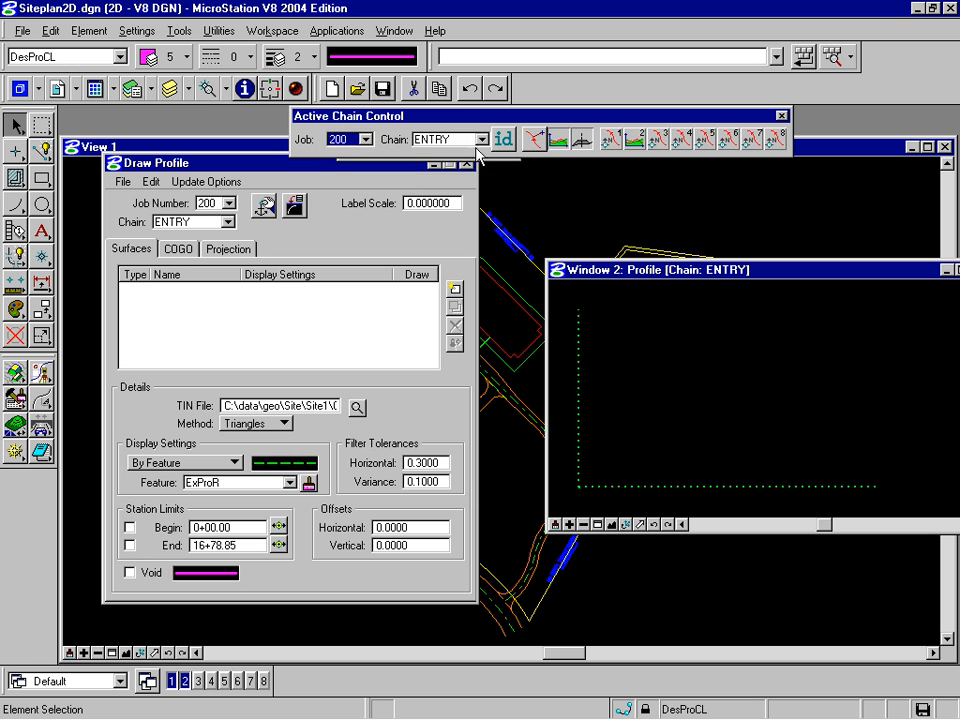
# - Set chain ENTRY to use a Profile view in View 2 with curvilinear coordinates readout
pyautogui.click(444, 140)
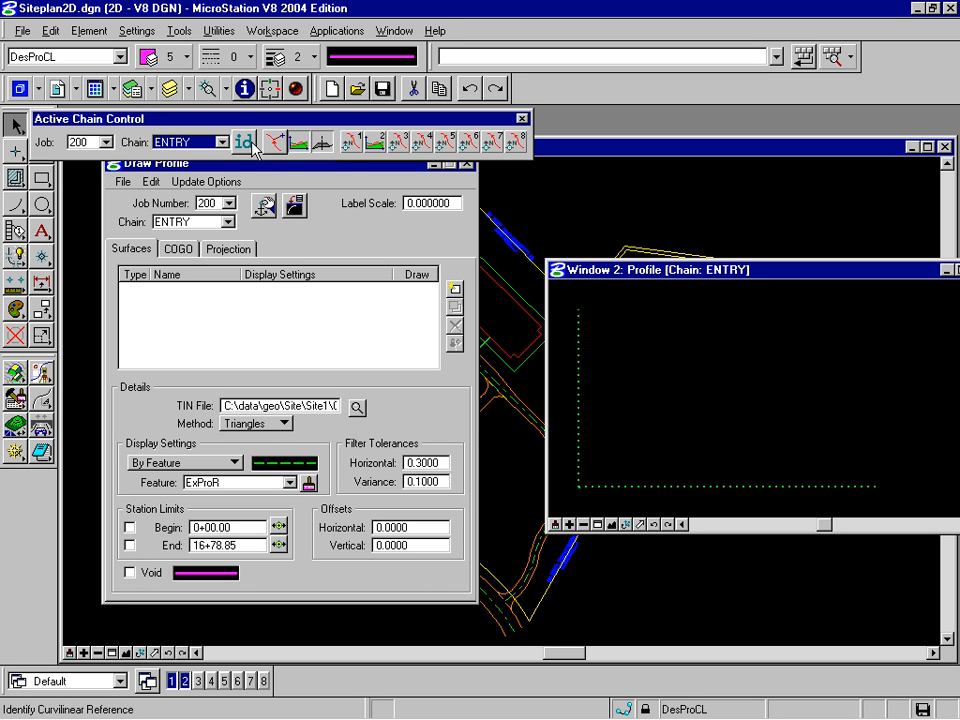
pyautogui.moveTo(352, 140)
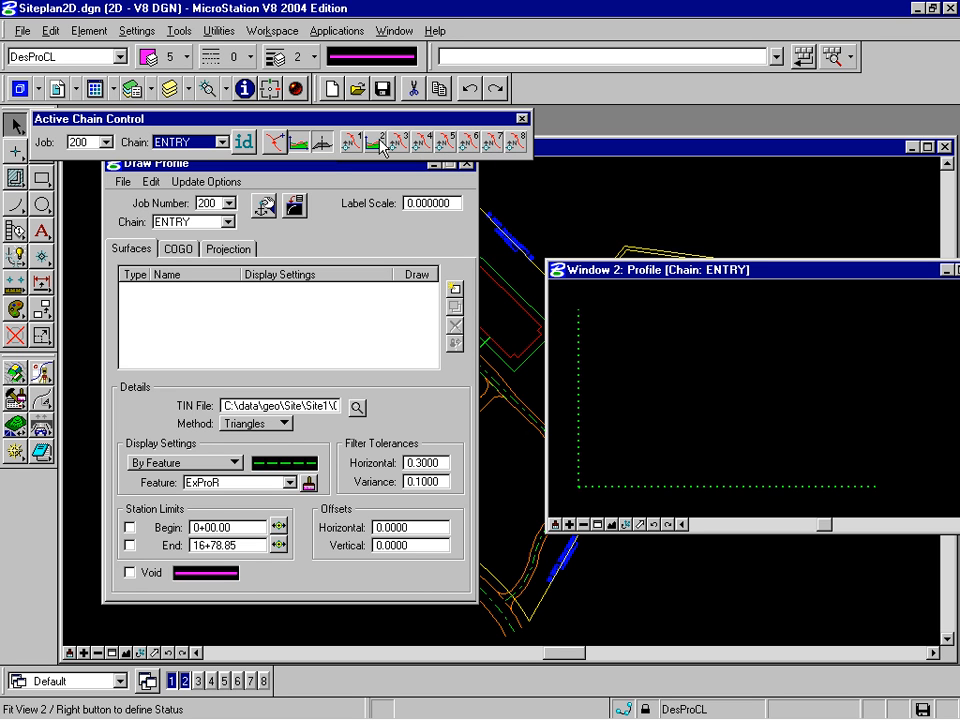
pyautogui.click(376, 140)
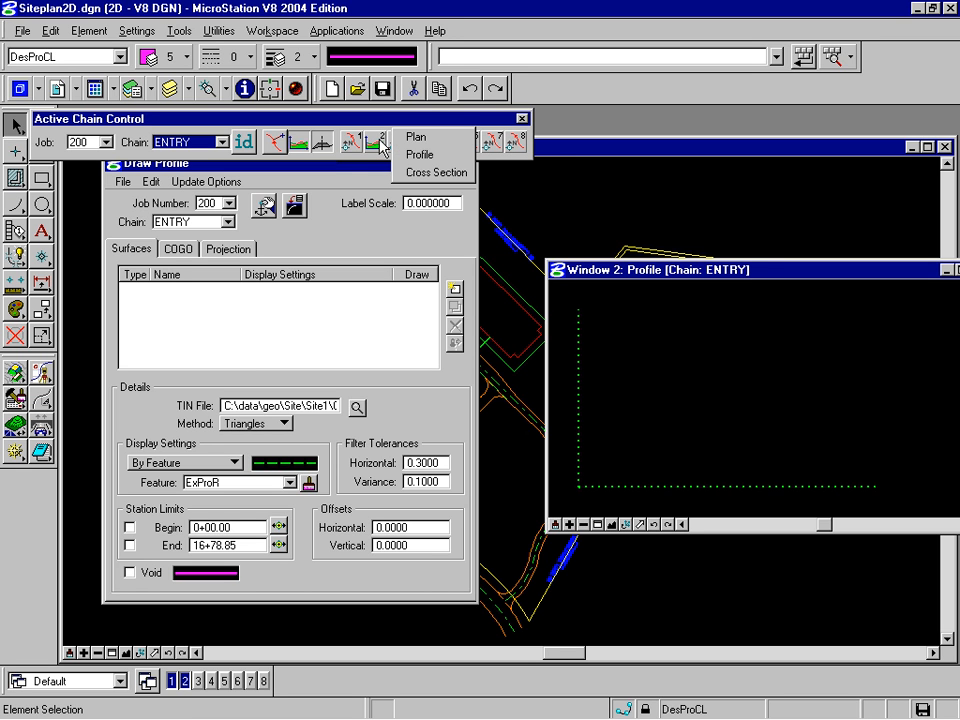
pyautogui.moveTo(418, 156)
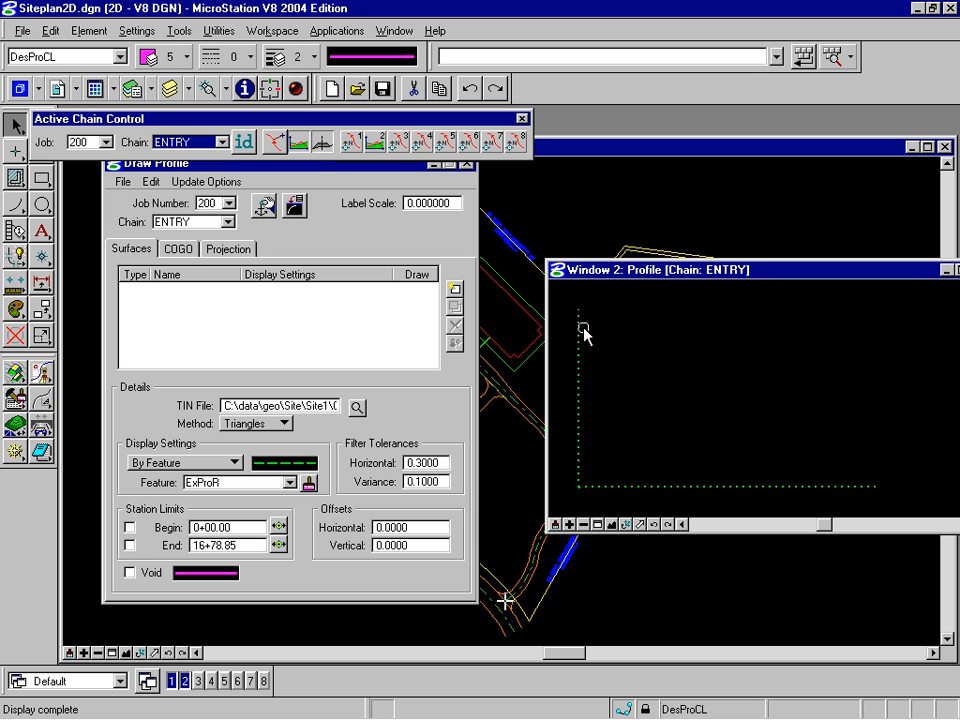
pyautogui.moveTo(364, 180)
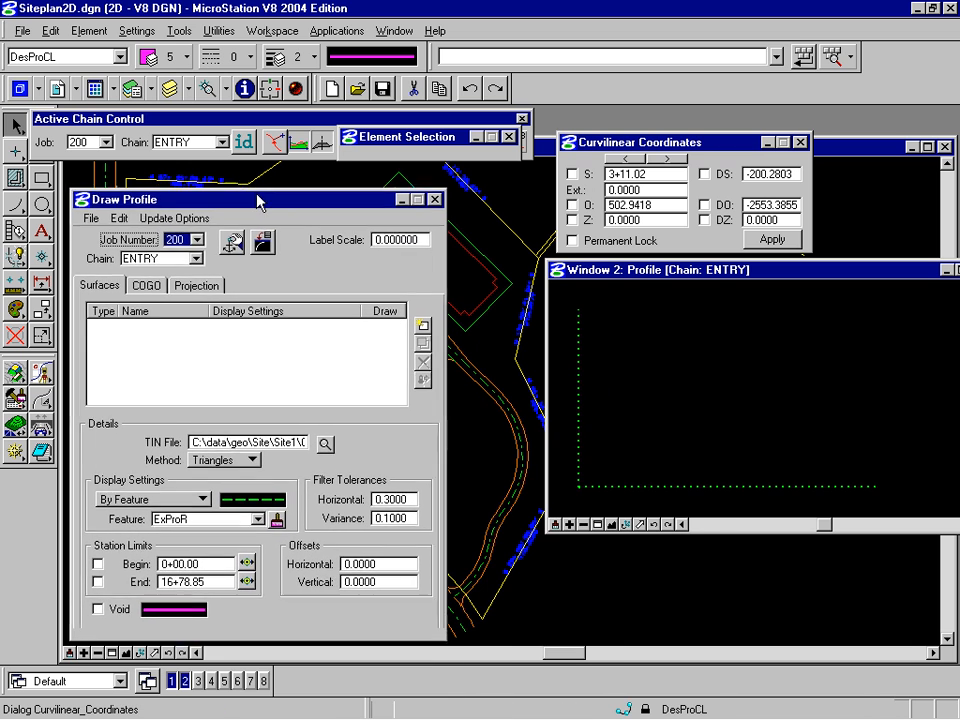
pyautogui.moveTo(256, 200); pyautogui.dragTo(256, 196)
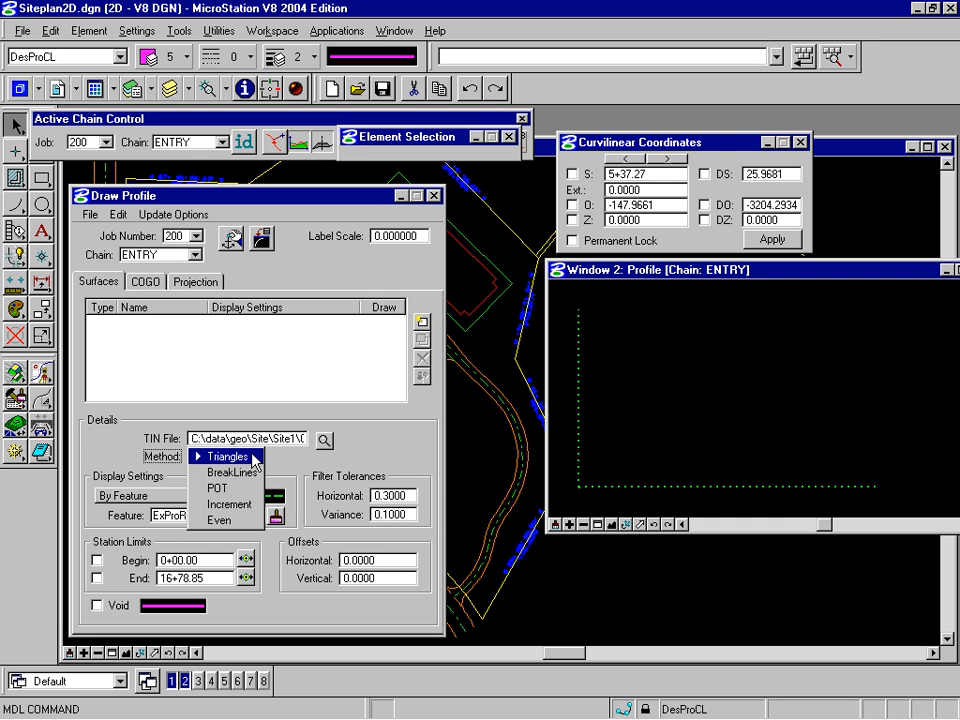
pyautogui.click(224, 456)
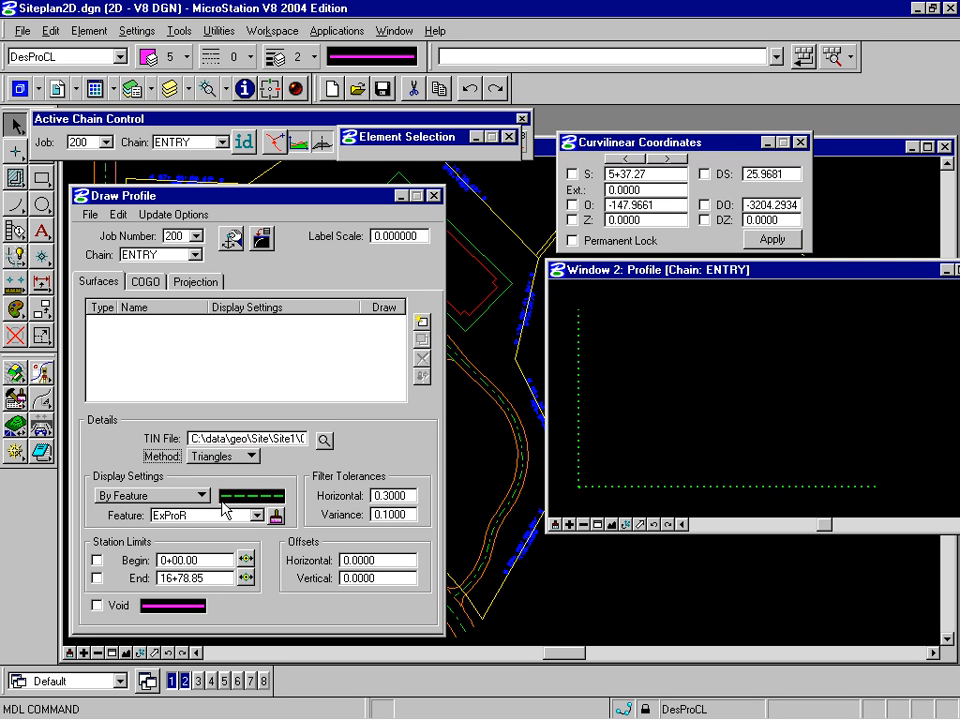
# - Display the profile By Level Symbology with symbology taken from the current active settings
pyautogui.click(208, 496)
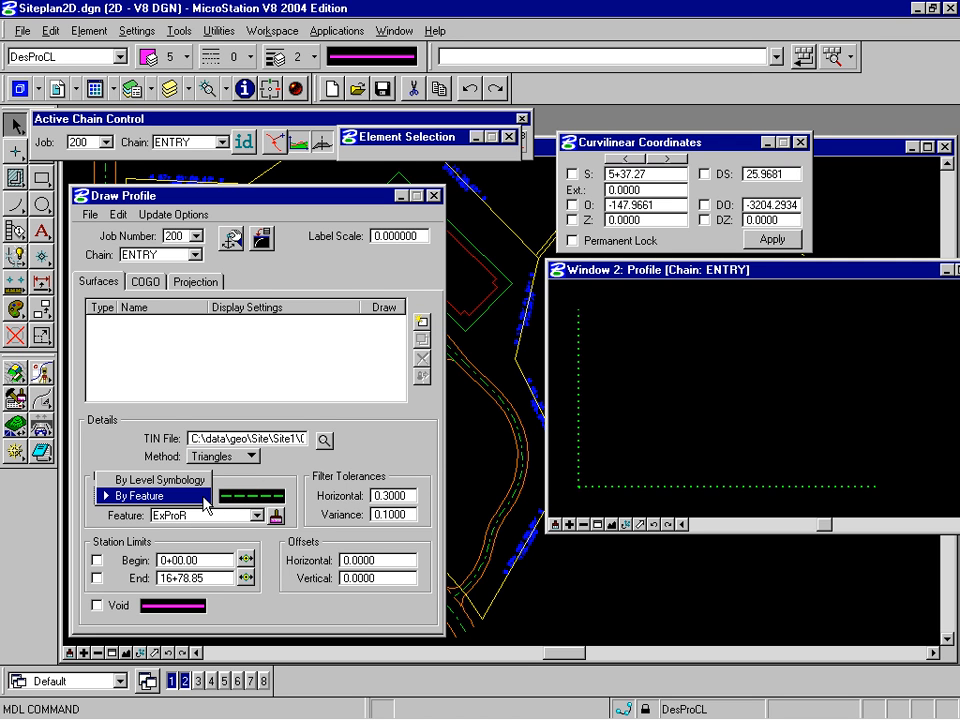
pyautogui.click(150, 480)
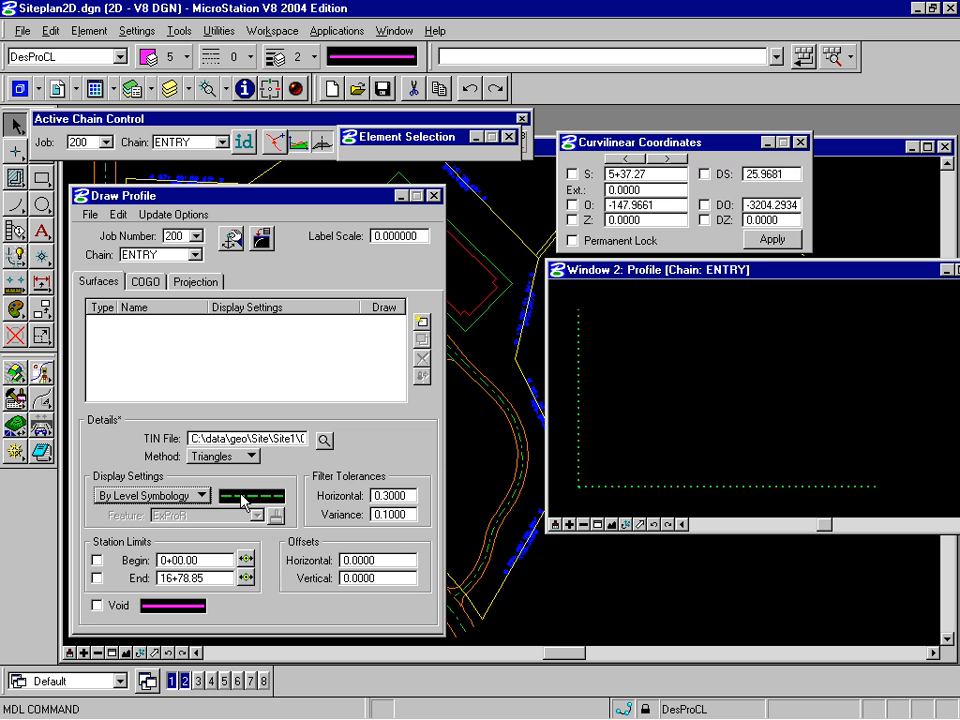
pyautogui.click(252, 496)
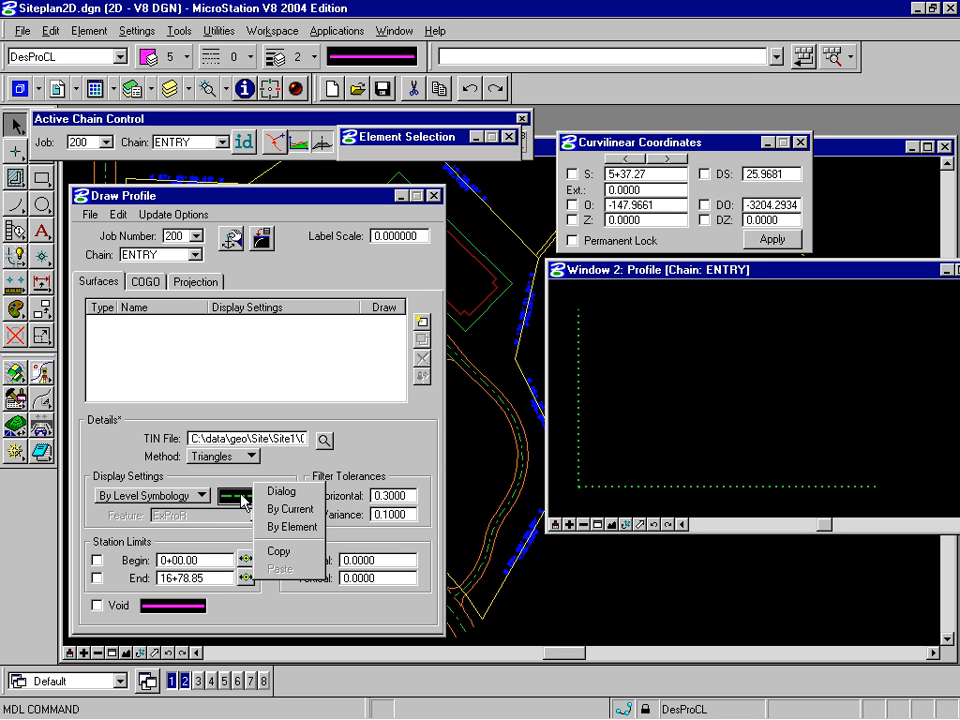
pyautogui.moveTo(282, 492)
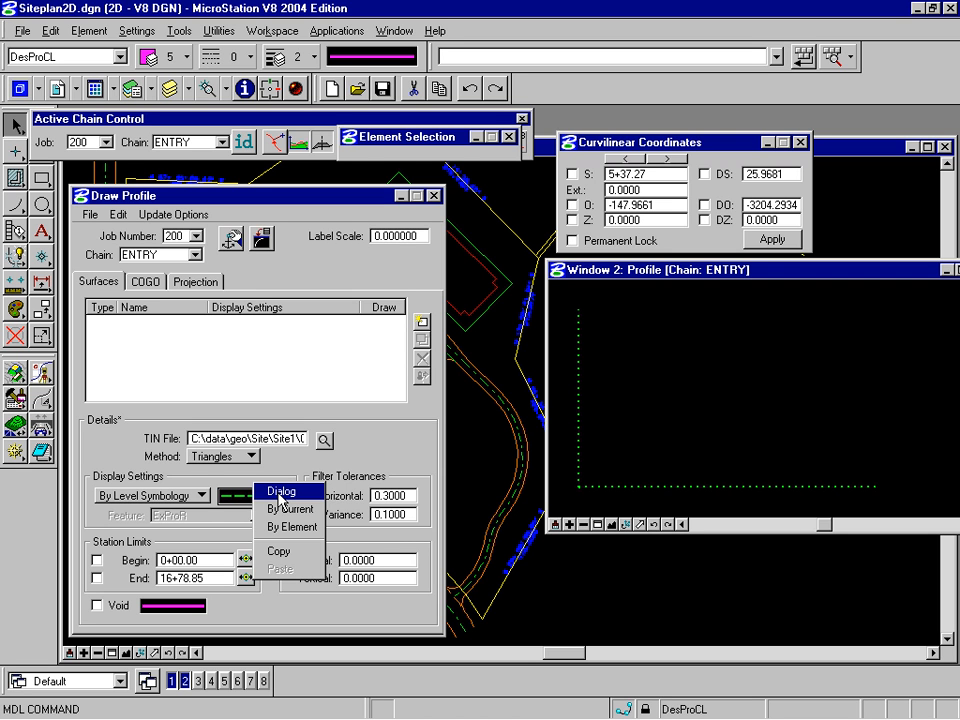
pyautogui.click(280, 492)
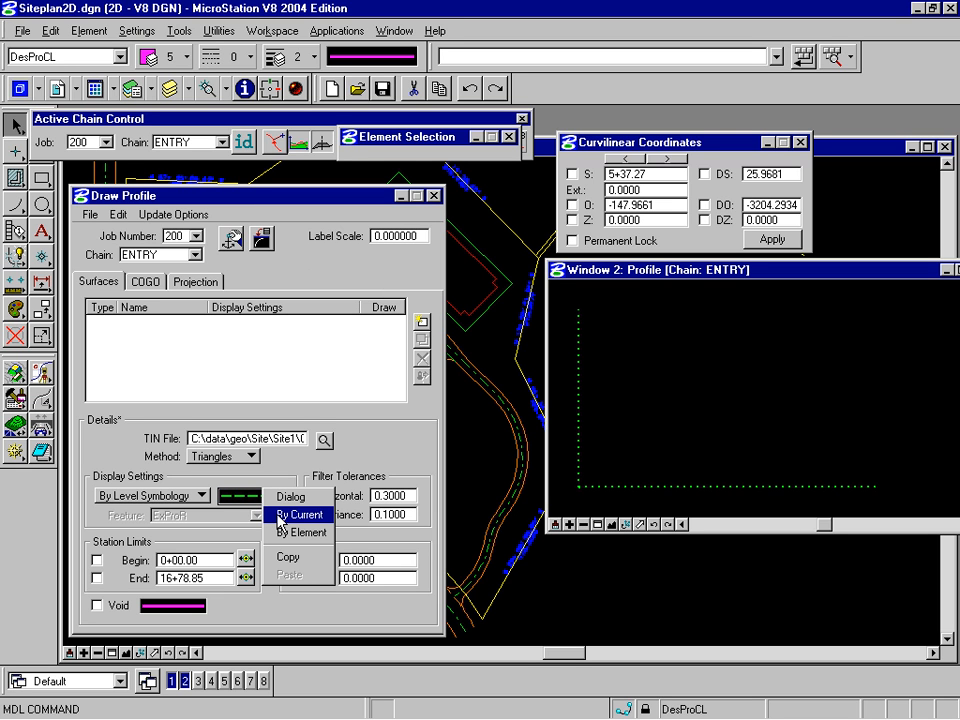
pyautogui.click(300, 514)
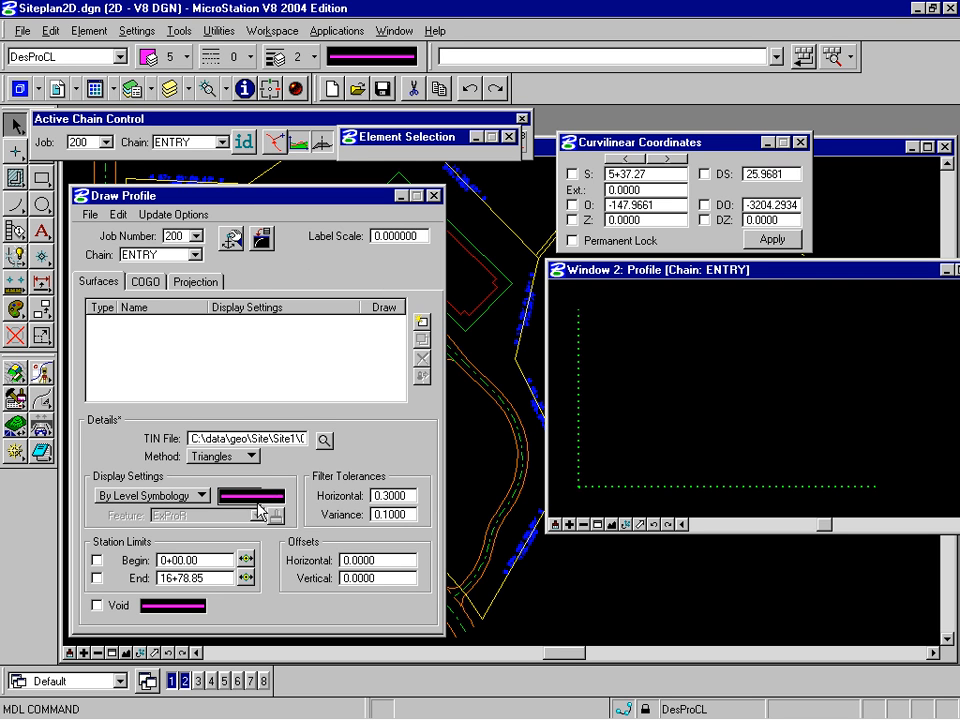
pyautogui.click(278, 516)
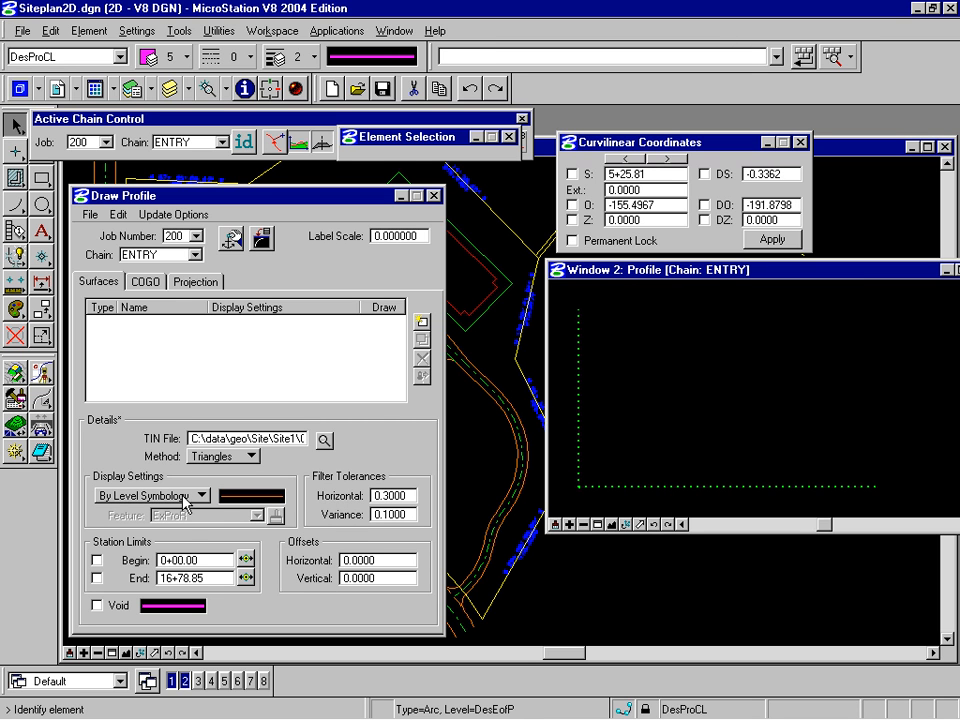
# - Switch display back to By Feature using the ExProCL centerline feature
pyautogui.click(196, 496)
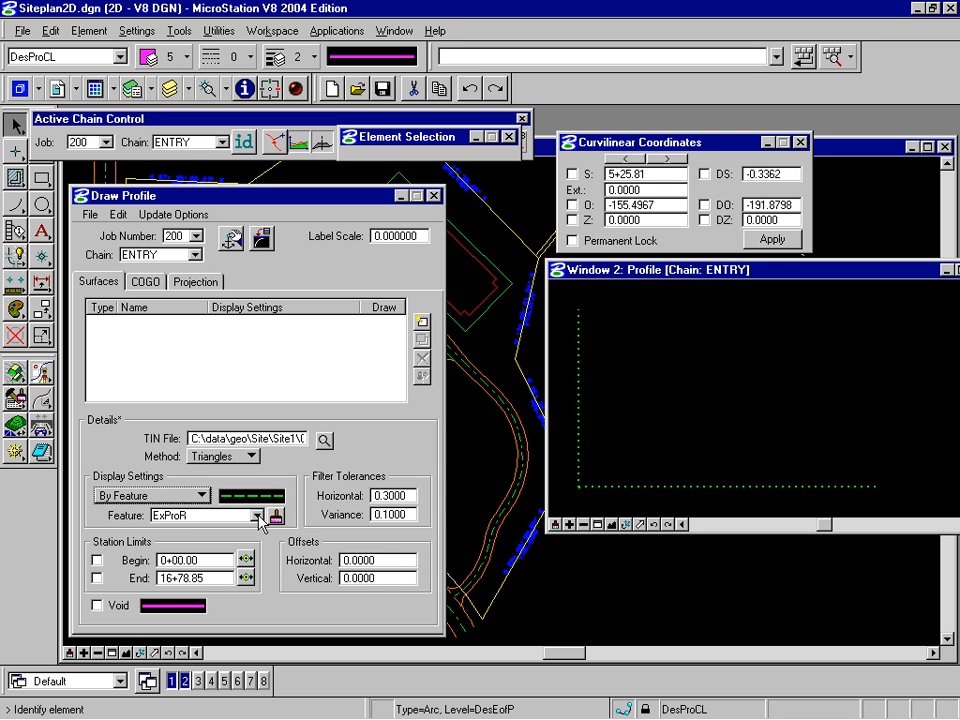
pyautogui.click(264, 516)
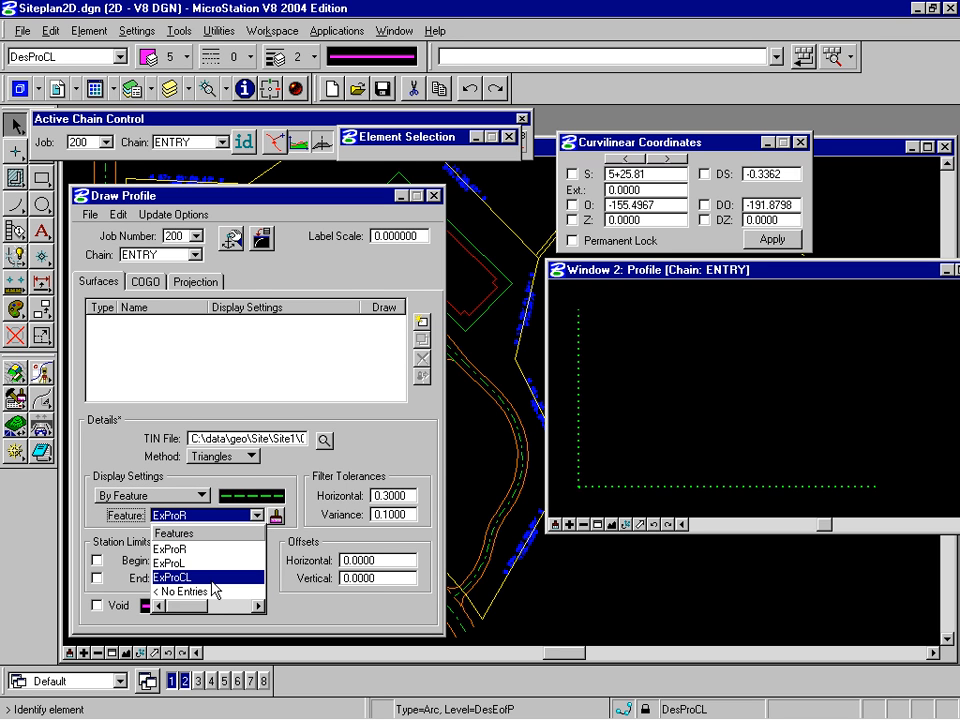
pyautogui.click(200, 576)
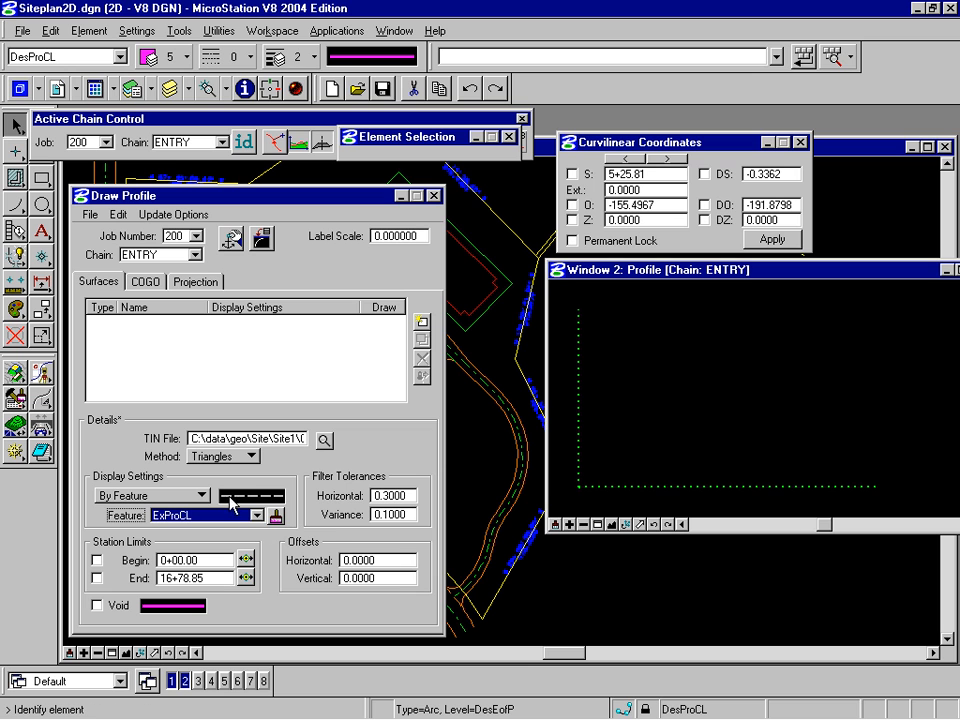
pyautogui.click(290, 496)
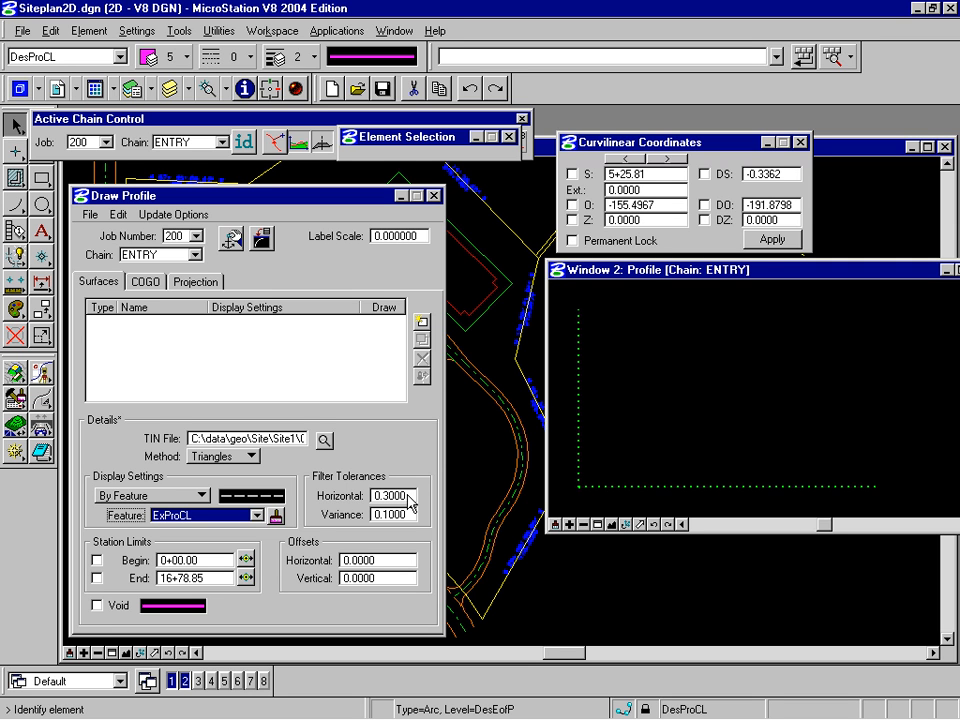
pyautogui.moveTo(108, 562)
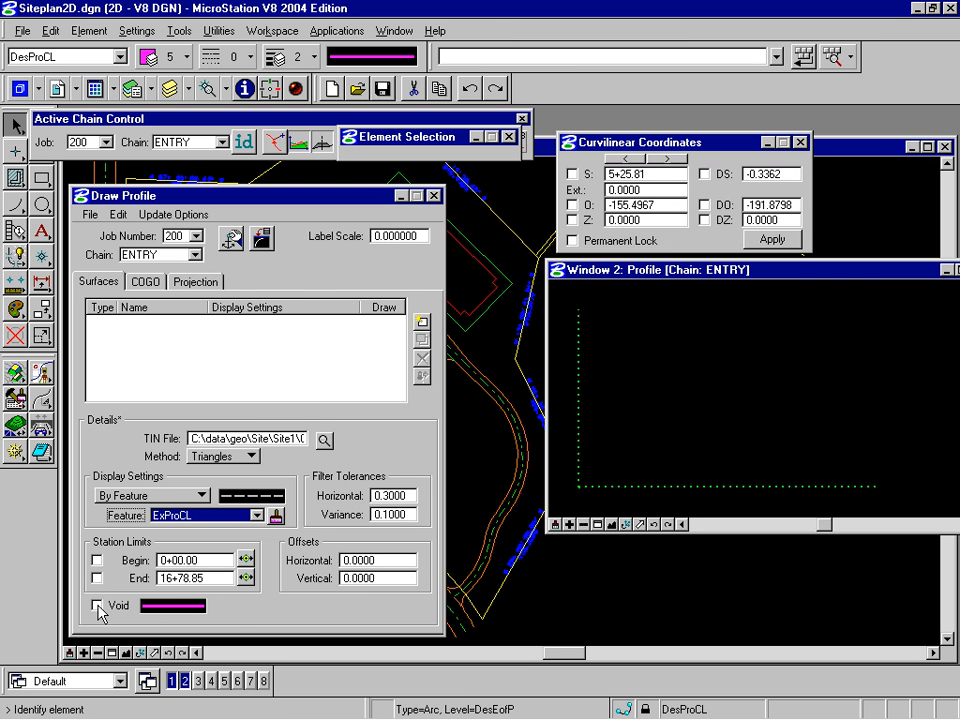
pyautogui.click(96, 604)
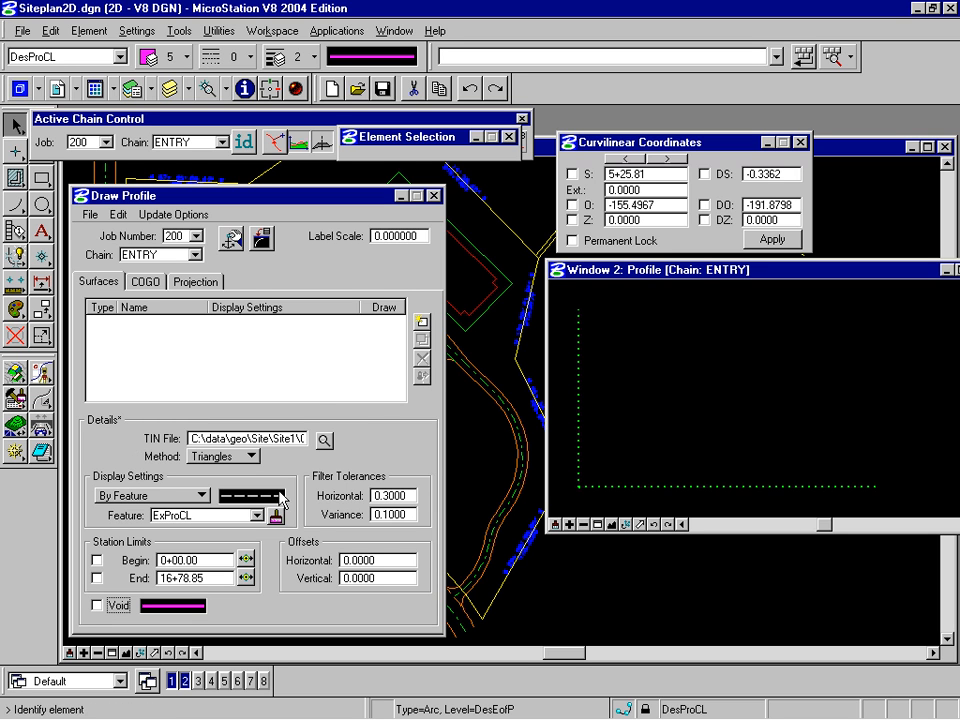
pyautogui.moveTo(422, 324)
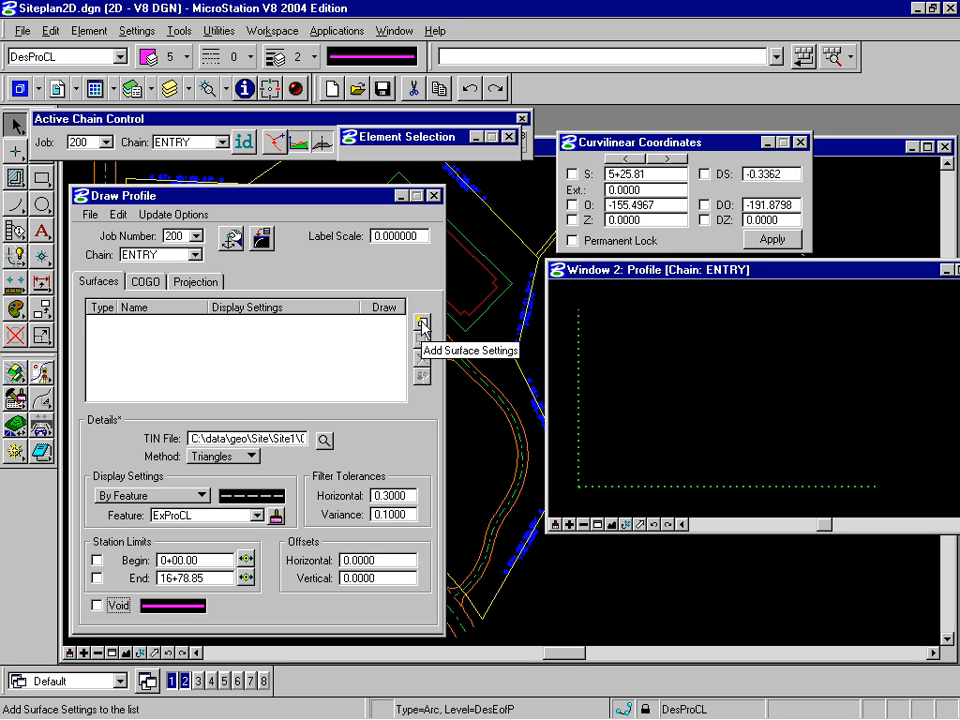
# - Add the ground.tin surface with ExProCL settings, drawing the centerline profile in Window 2
pyautogui.click(420, 324)
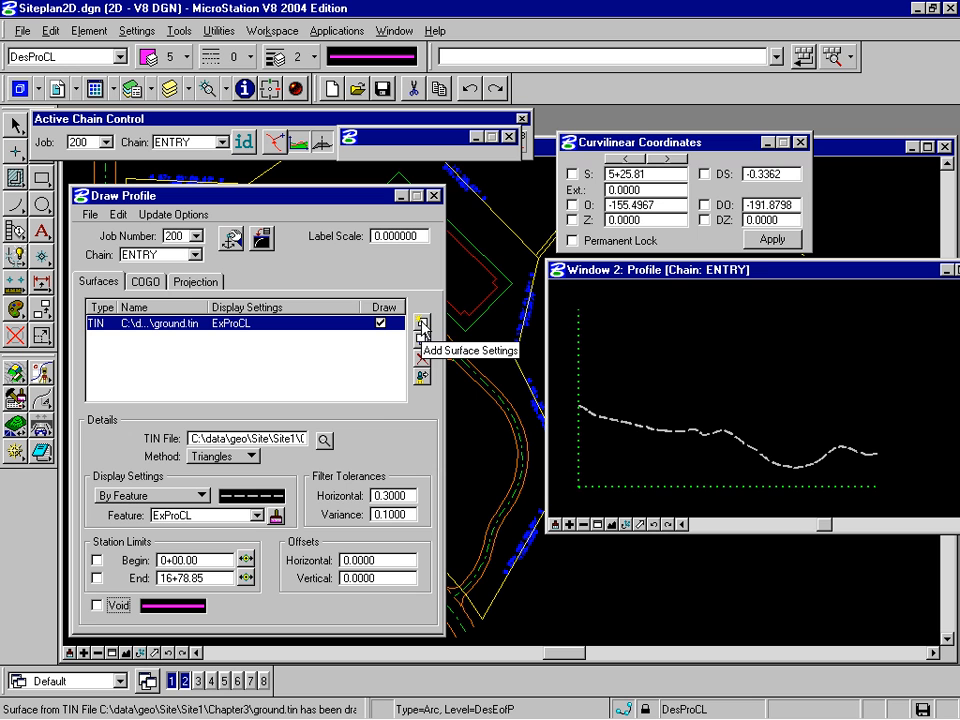
pyautogui.moveTo(308, 348)
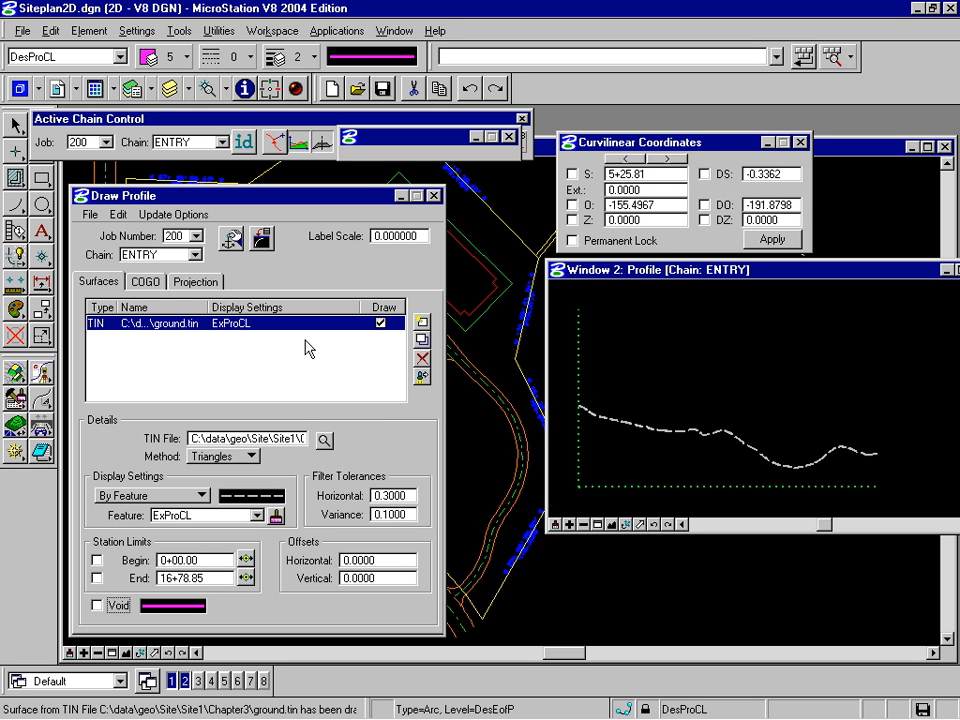
pyautogui.click(850, 452)
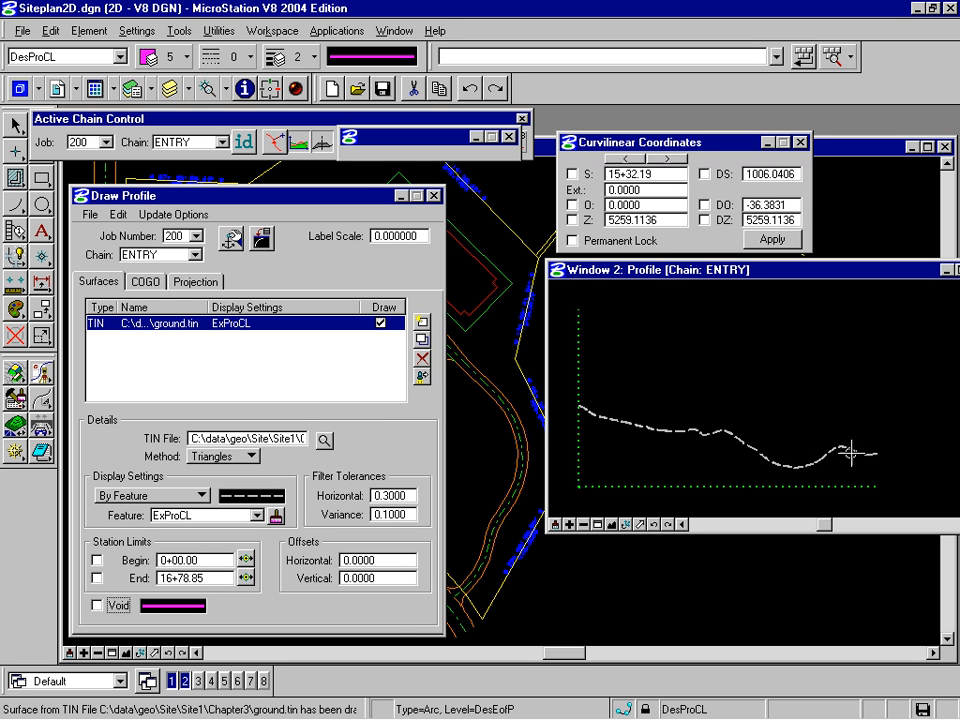
pyautogui.moveTo(730, 436)
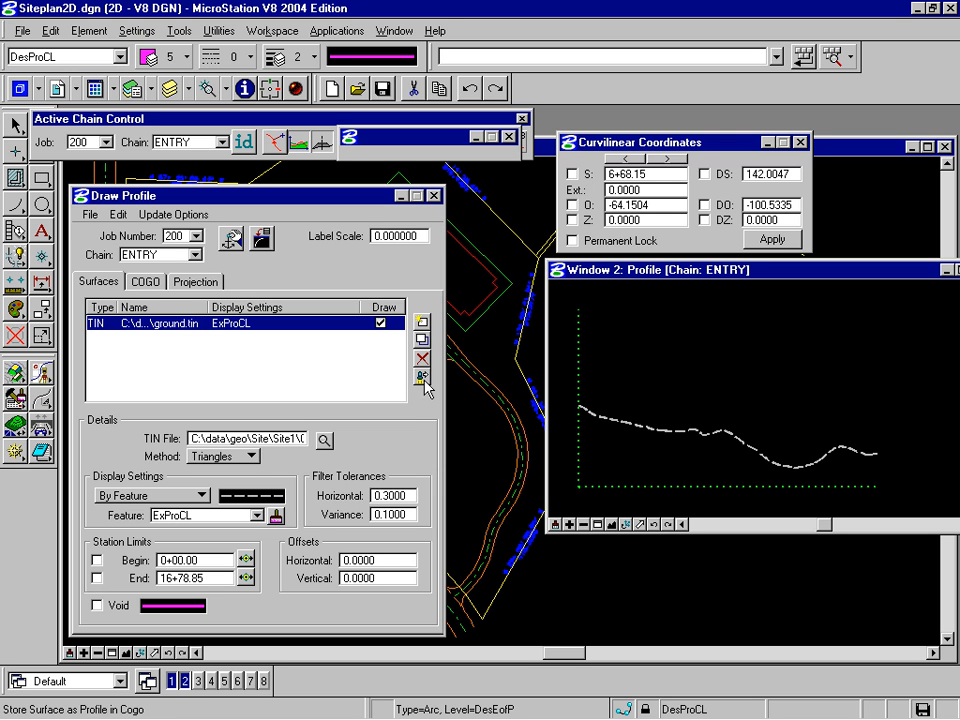
# - Store the centerline ground profile in COGO as 'entryex'
pyautogui.click(422, 376)
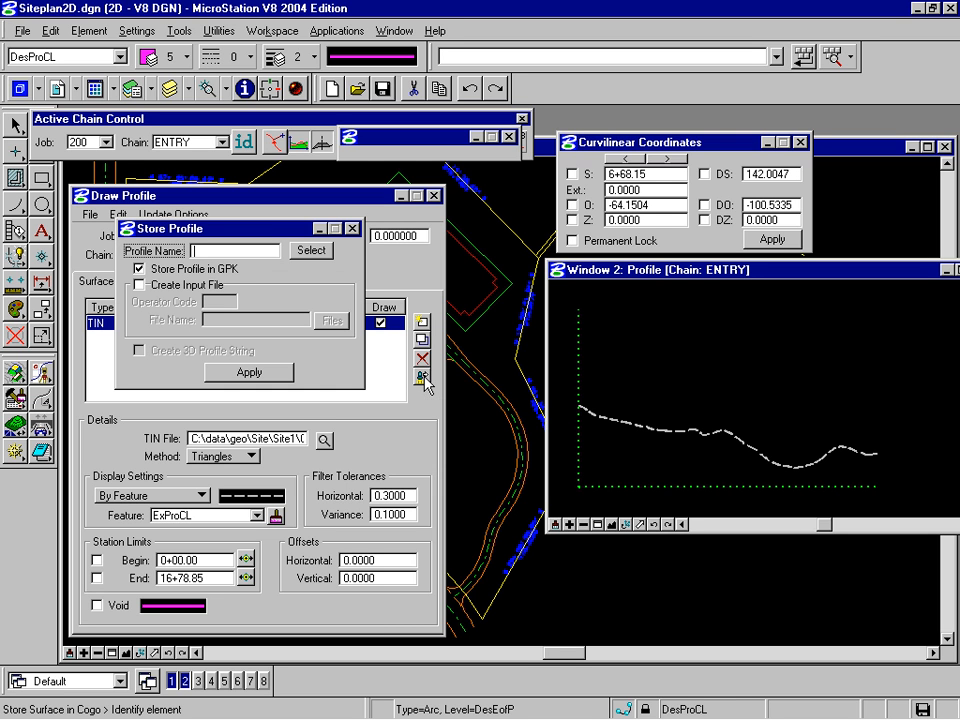
pyautogui.moveTo(204, 264)
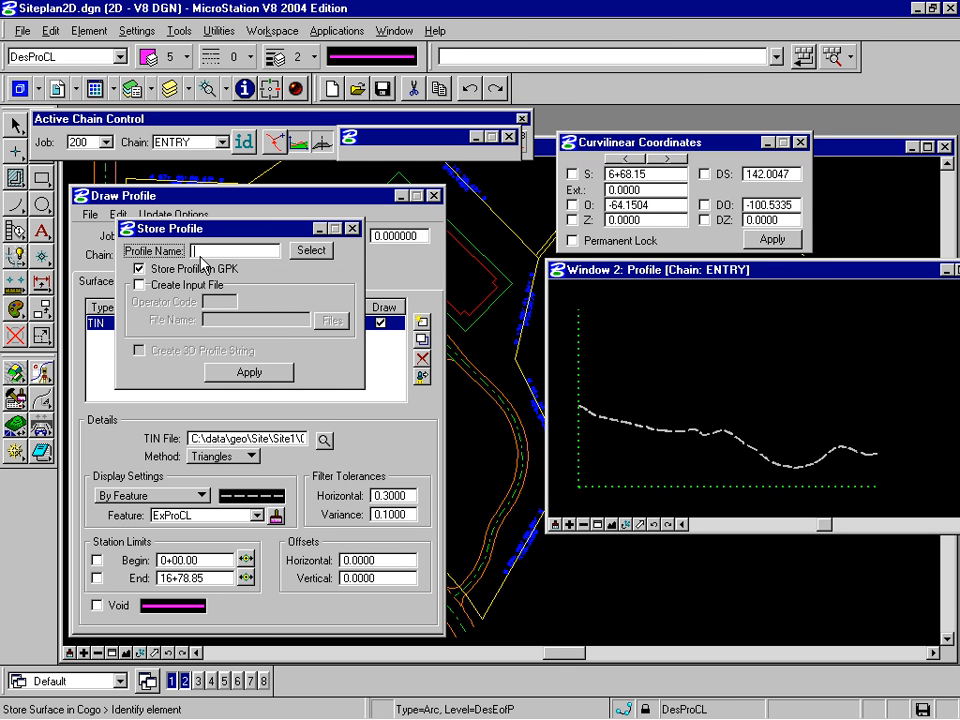
pyautogui.write('ex')
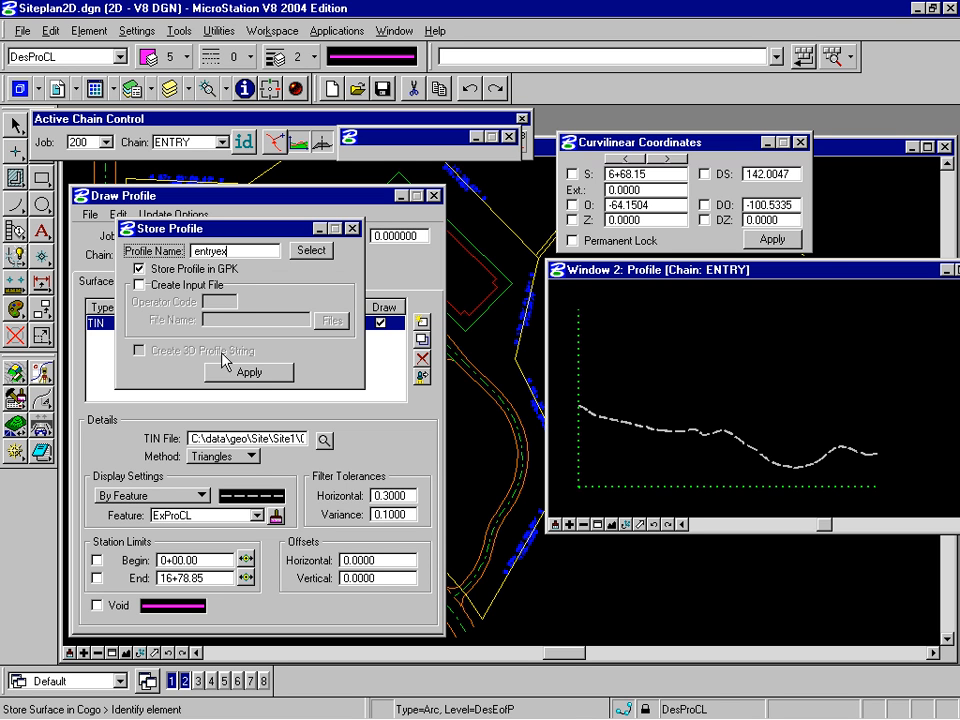
pyautogui.click(248, 372)
pyautogui.write('50.0000')
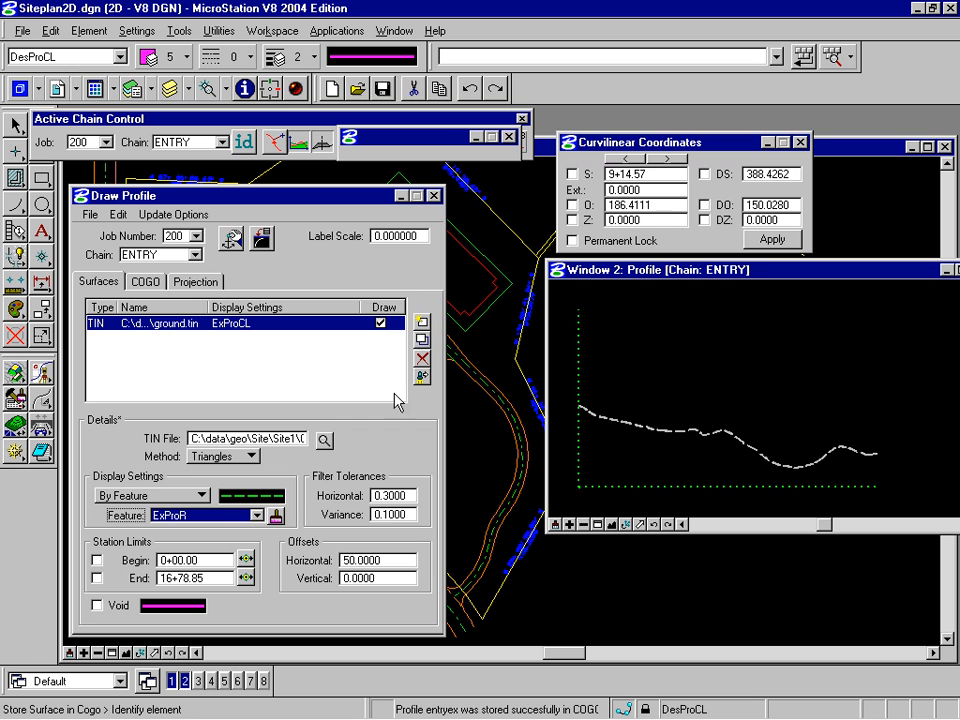
# - Draw the ExProR profile at offset 50, then set offset -50 with feature ExProL
pyautogui.click(420, 320)
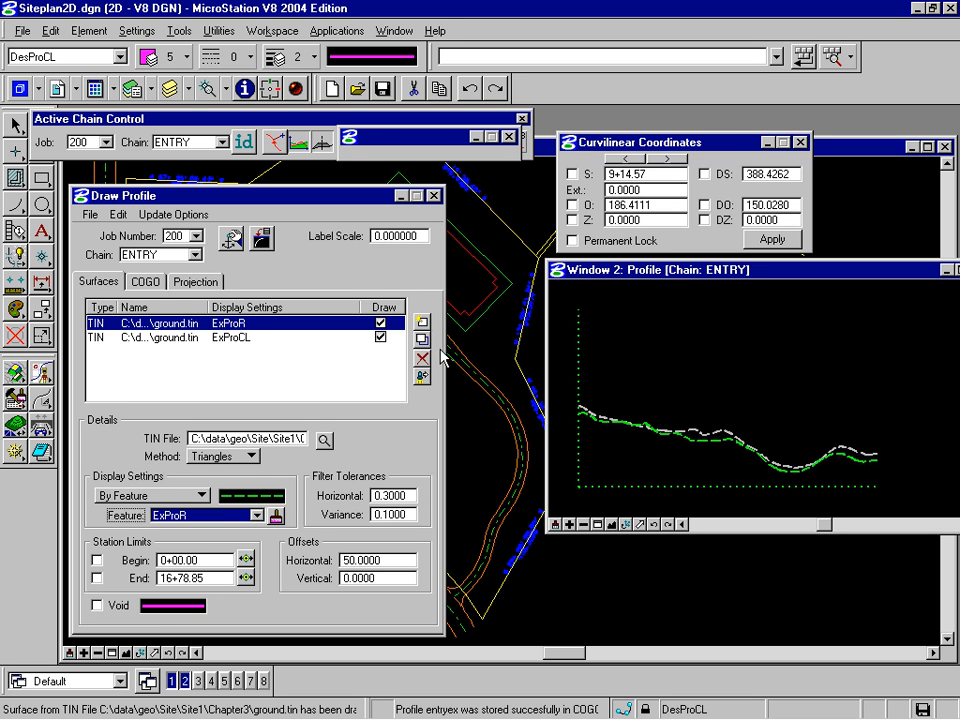
pyautogui.click(720, 438)
pyautogui.write('-50.0000')
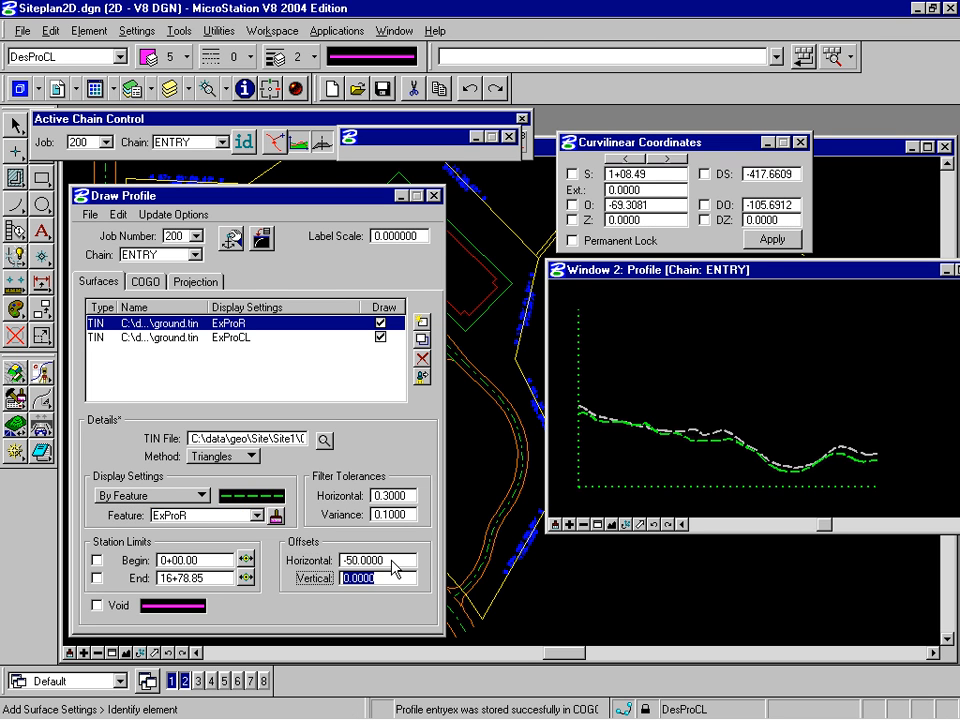
pyautogui.click(268, 516)
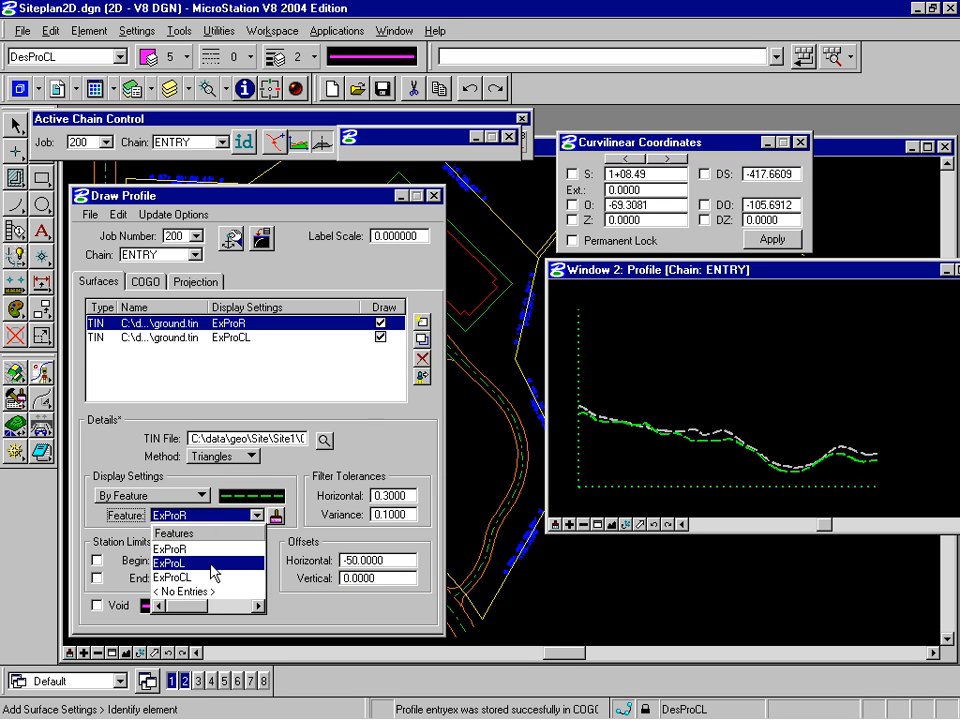
pyautogui.click(190, 562)
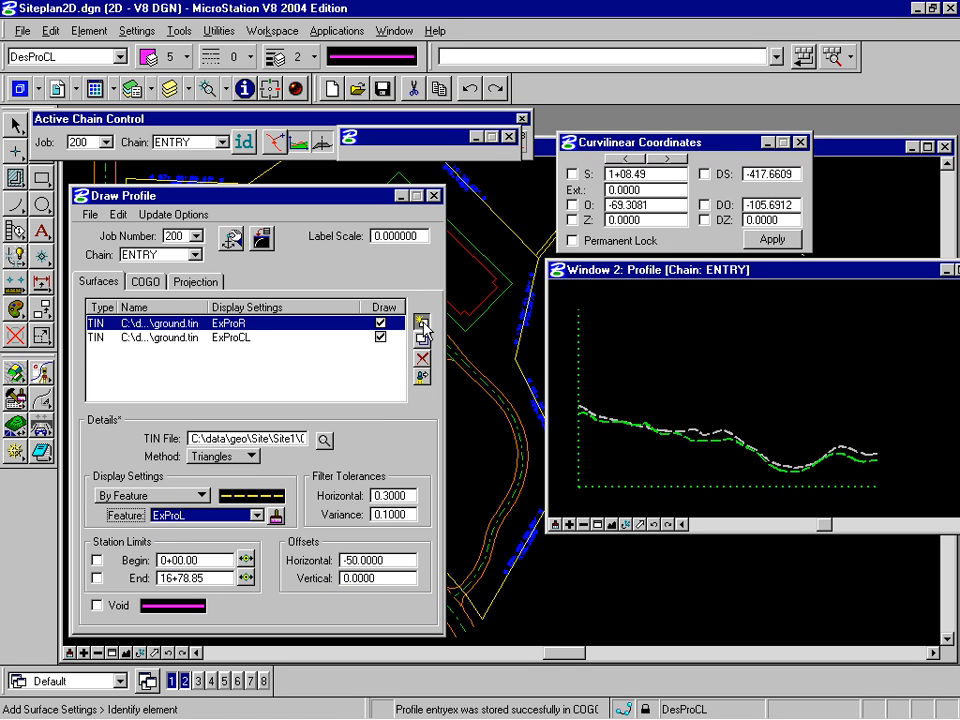